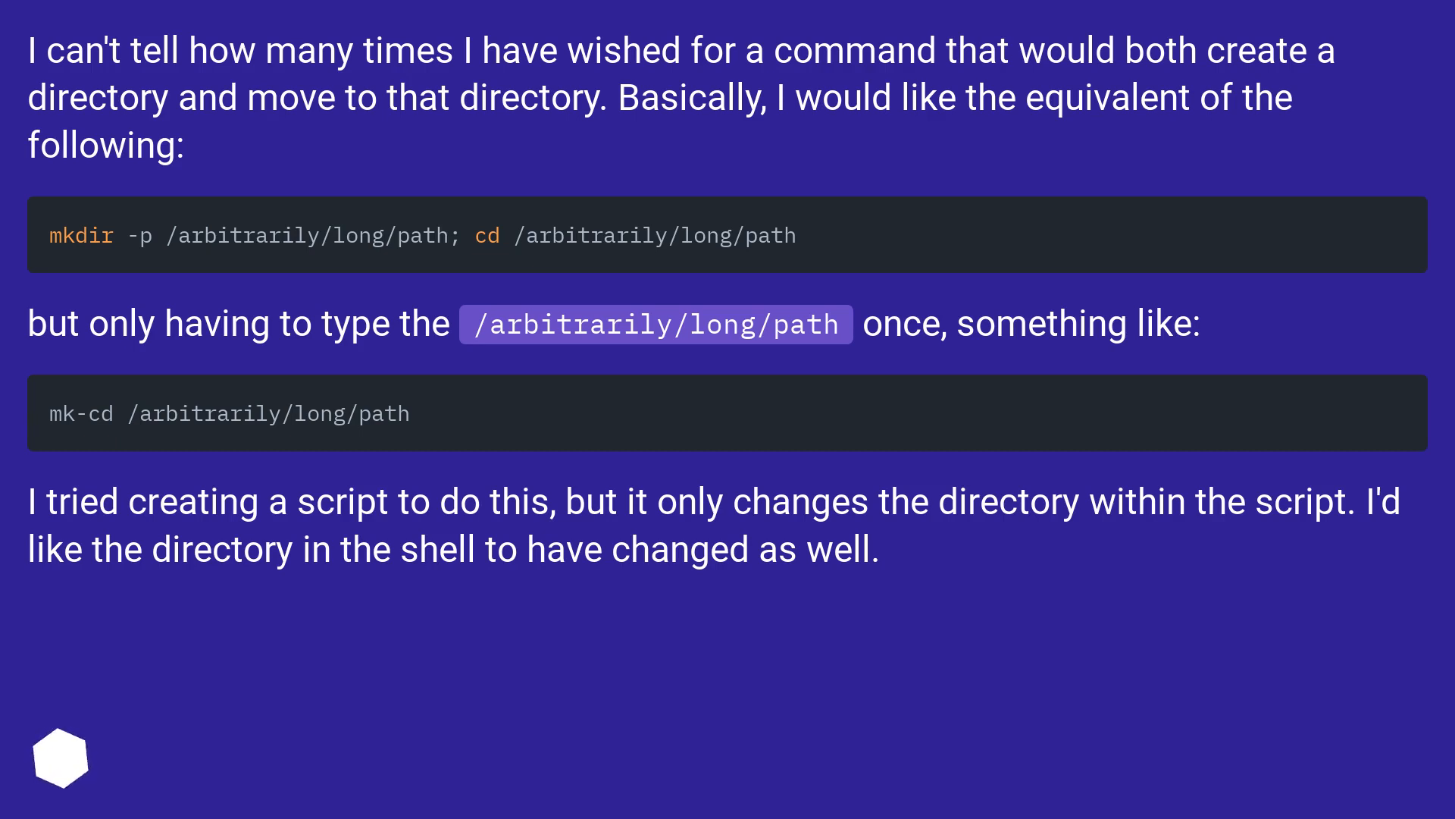
Step: Advance from the question slide to the answer introducing the mkcd function for .bashrc
scroll(down, 3)
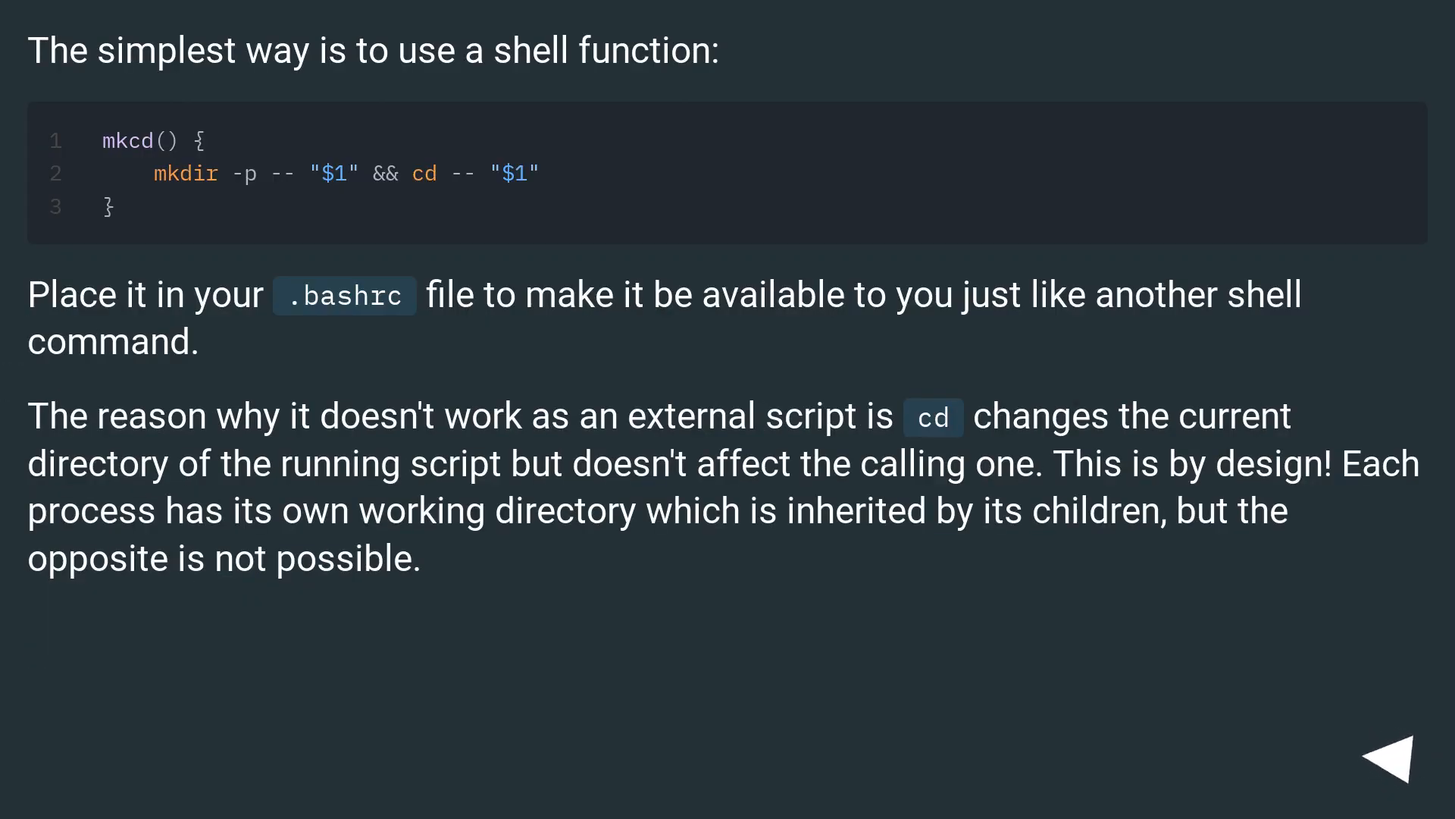
Step: Advance to the slide explaining that shell functions run in the same process and how && halts cd when mkdir fails
click(1399, 753)
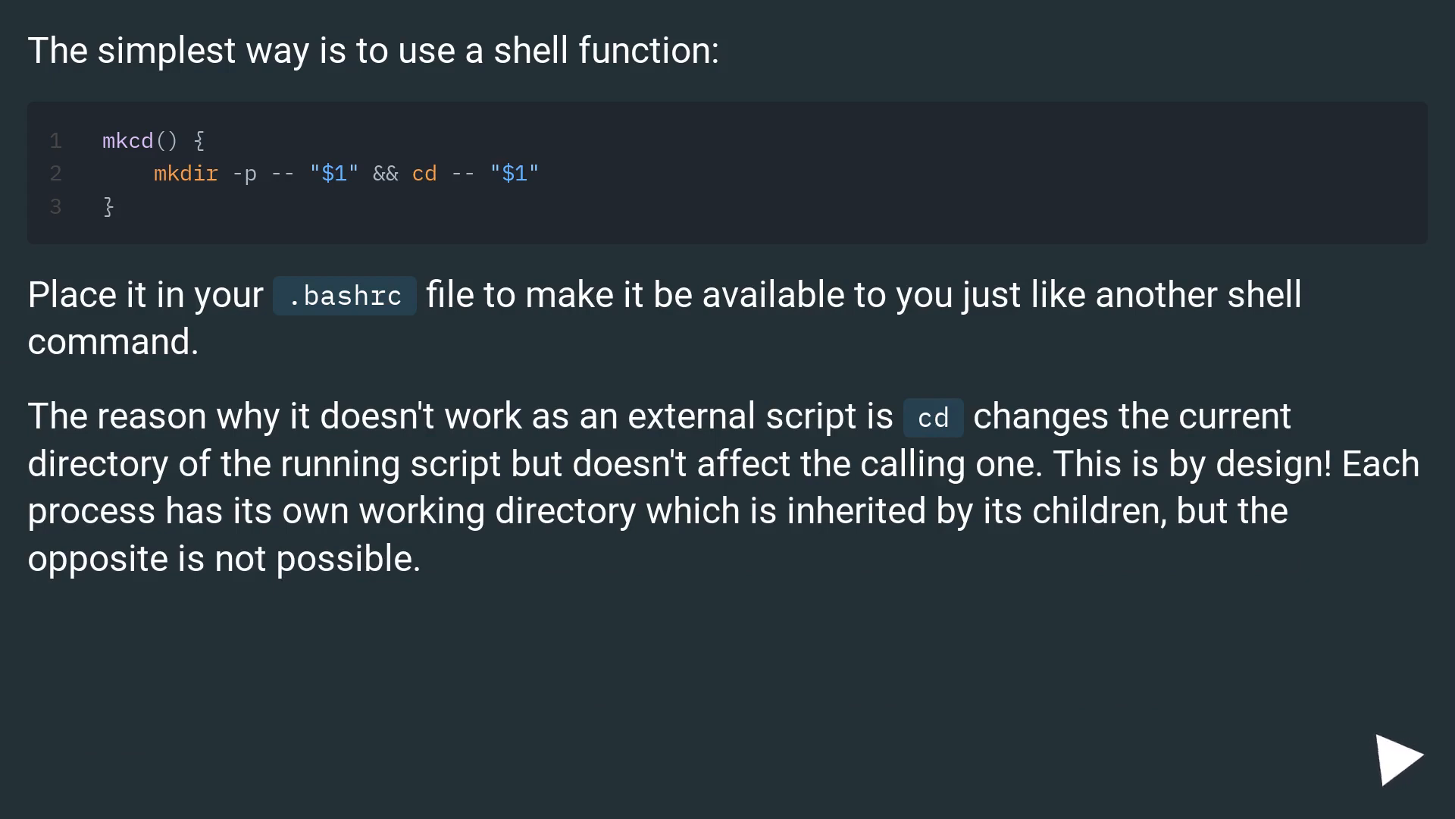
click(1401, 756)
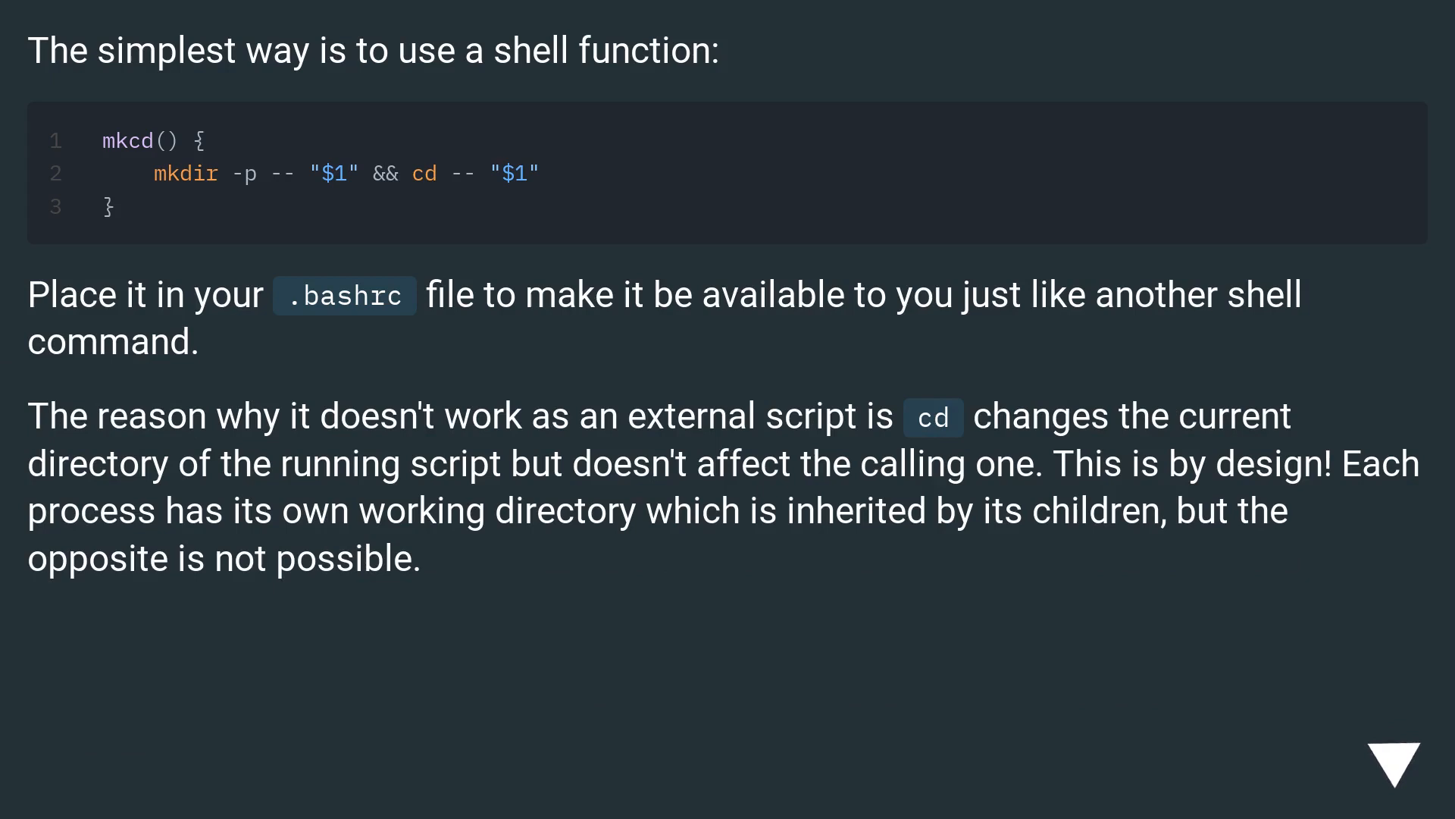
click(1399, 750)
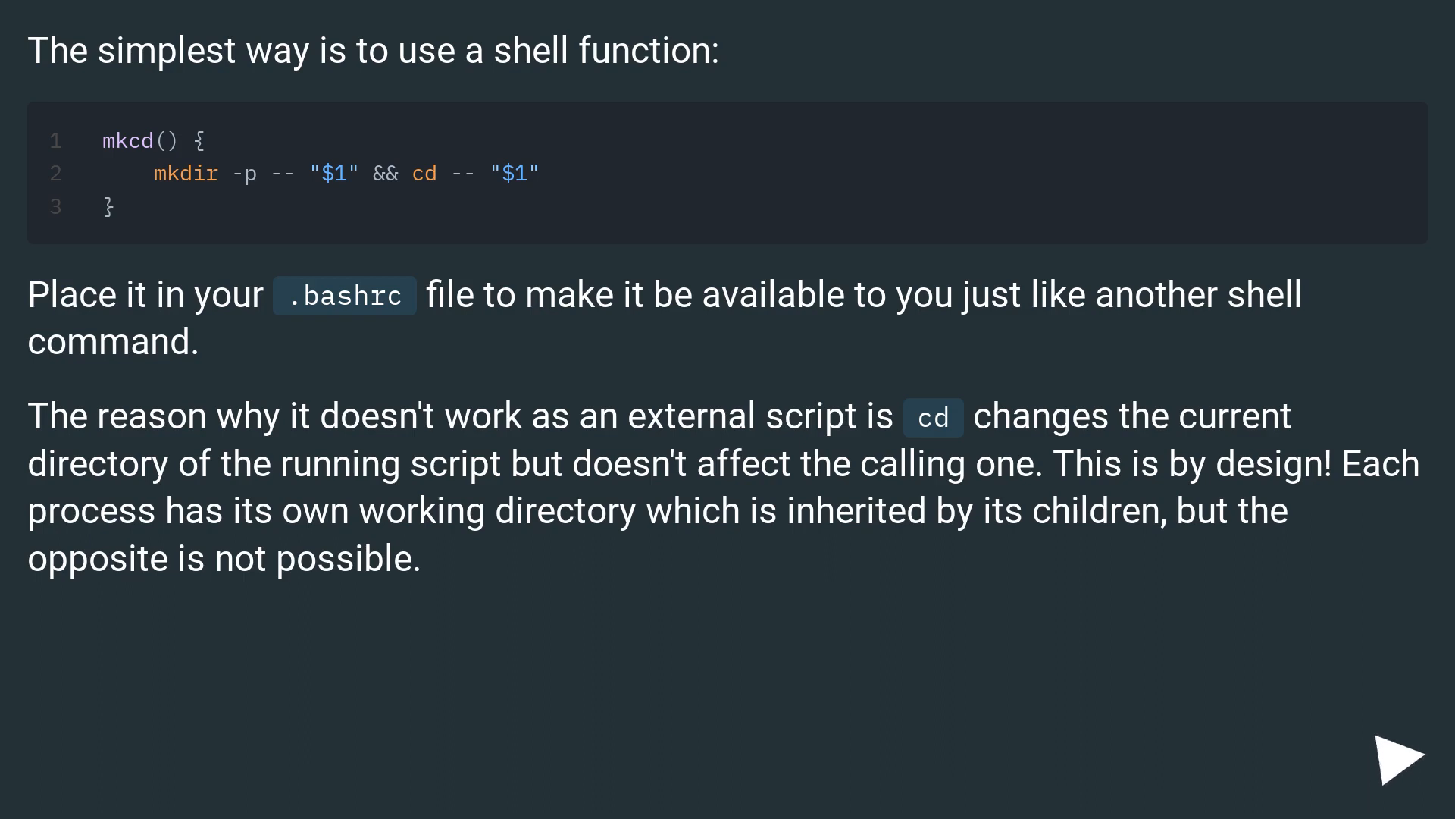
click(1402, 753)
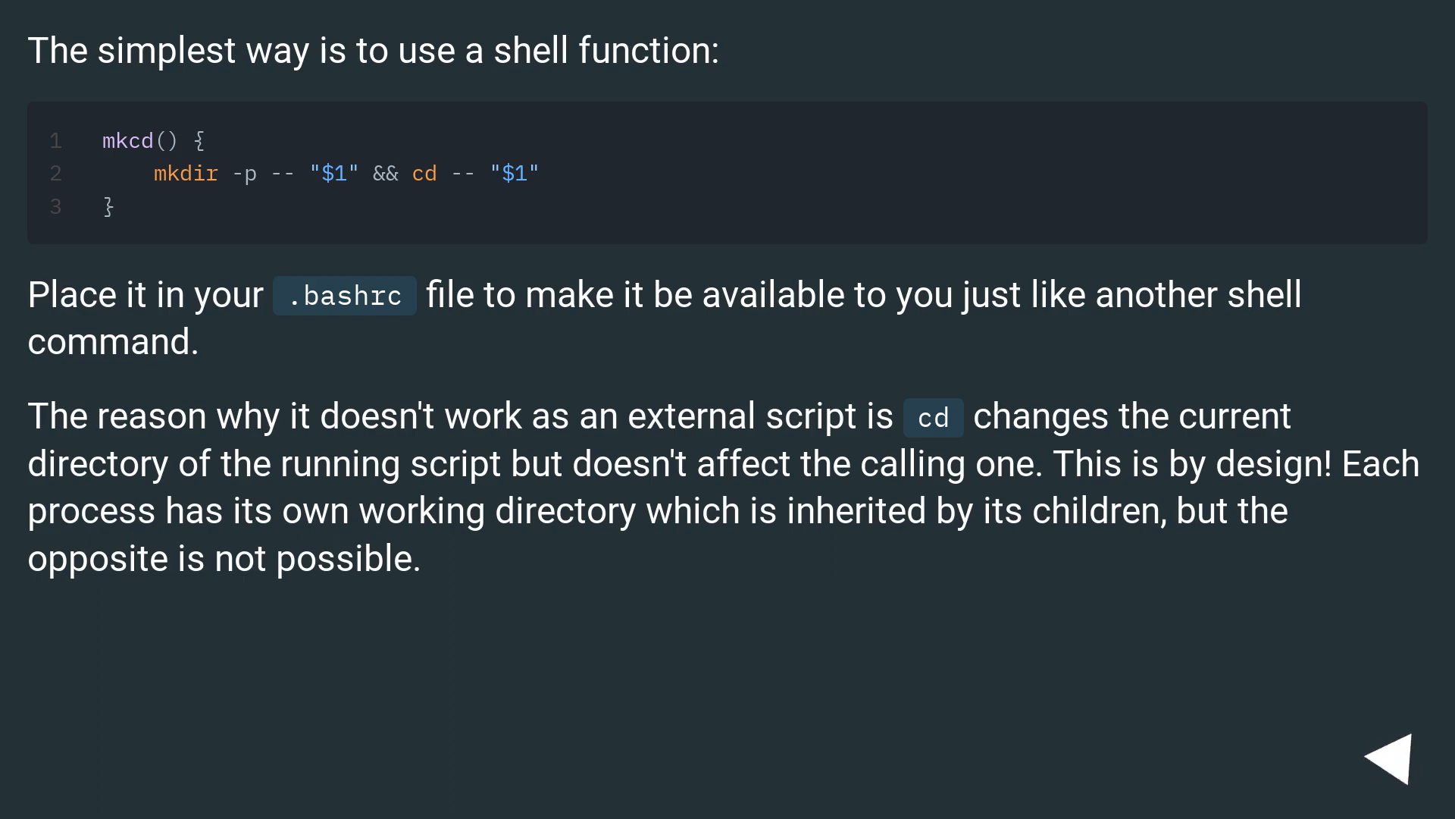
click(1404, 755)
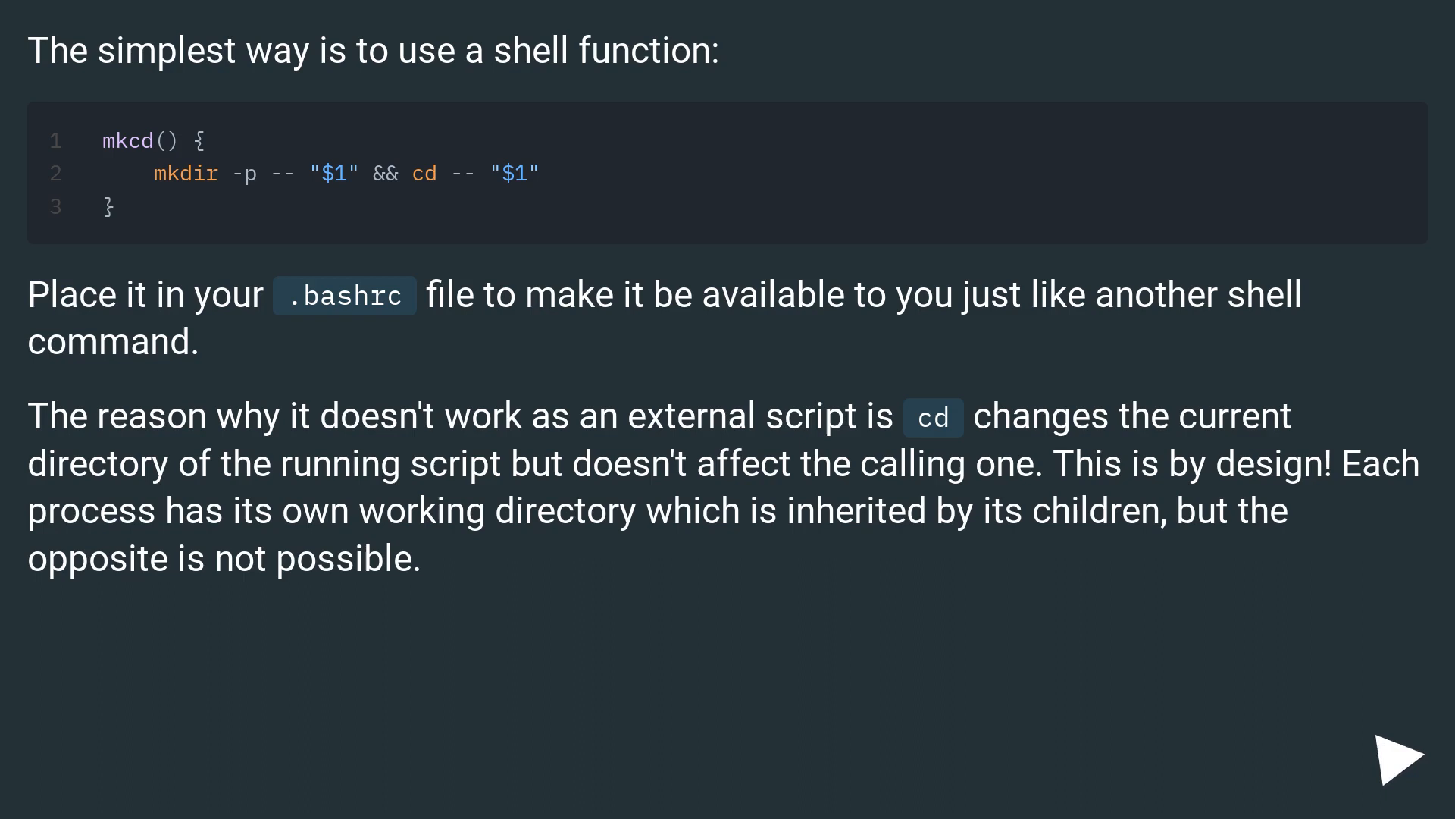
click(1401, 754)
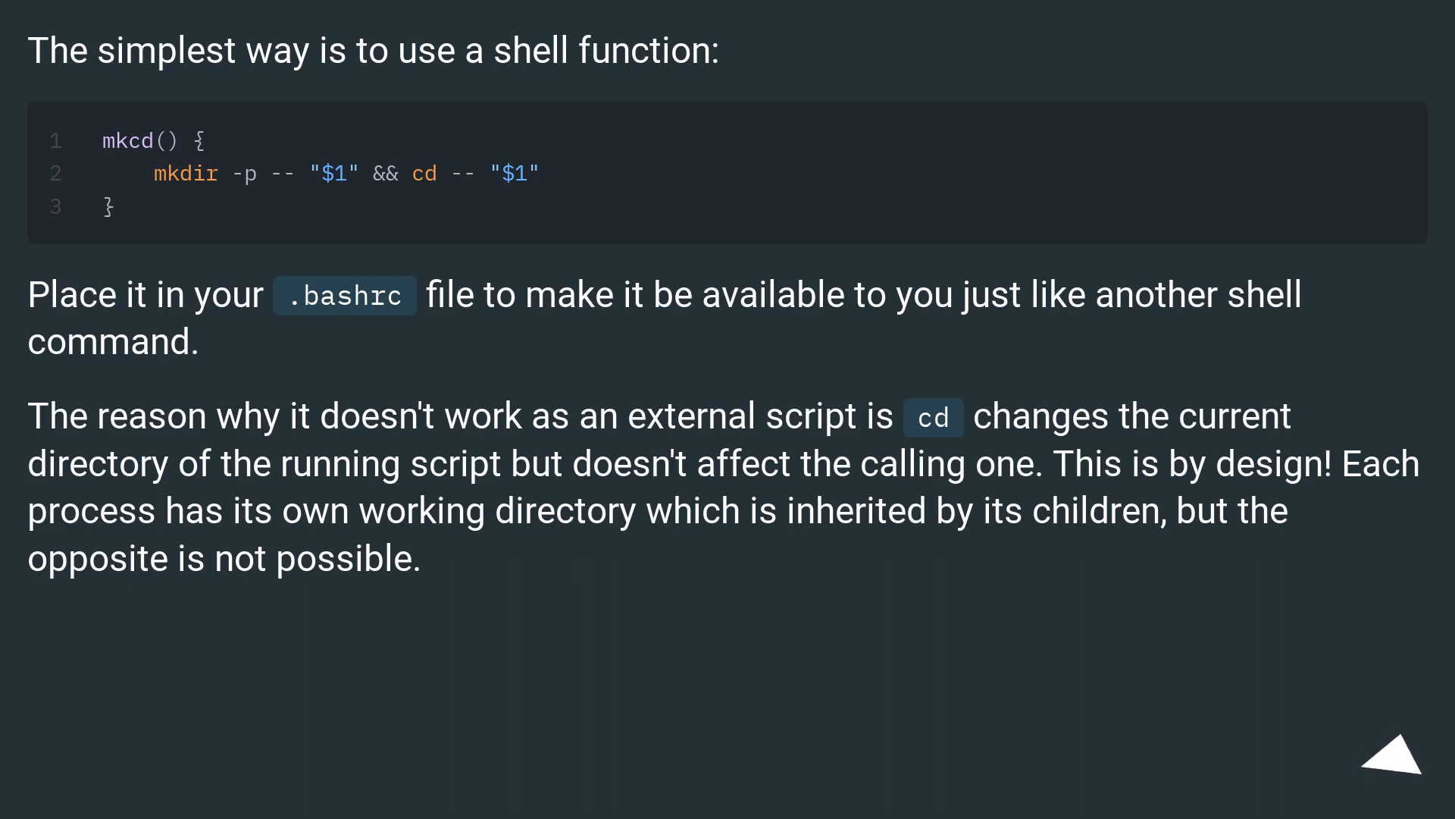
click(1396, 751)
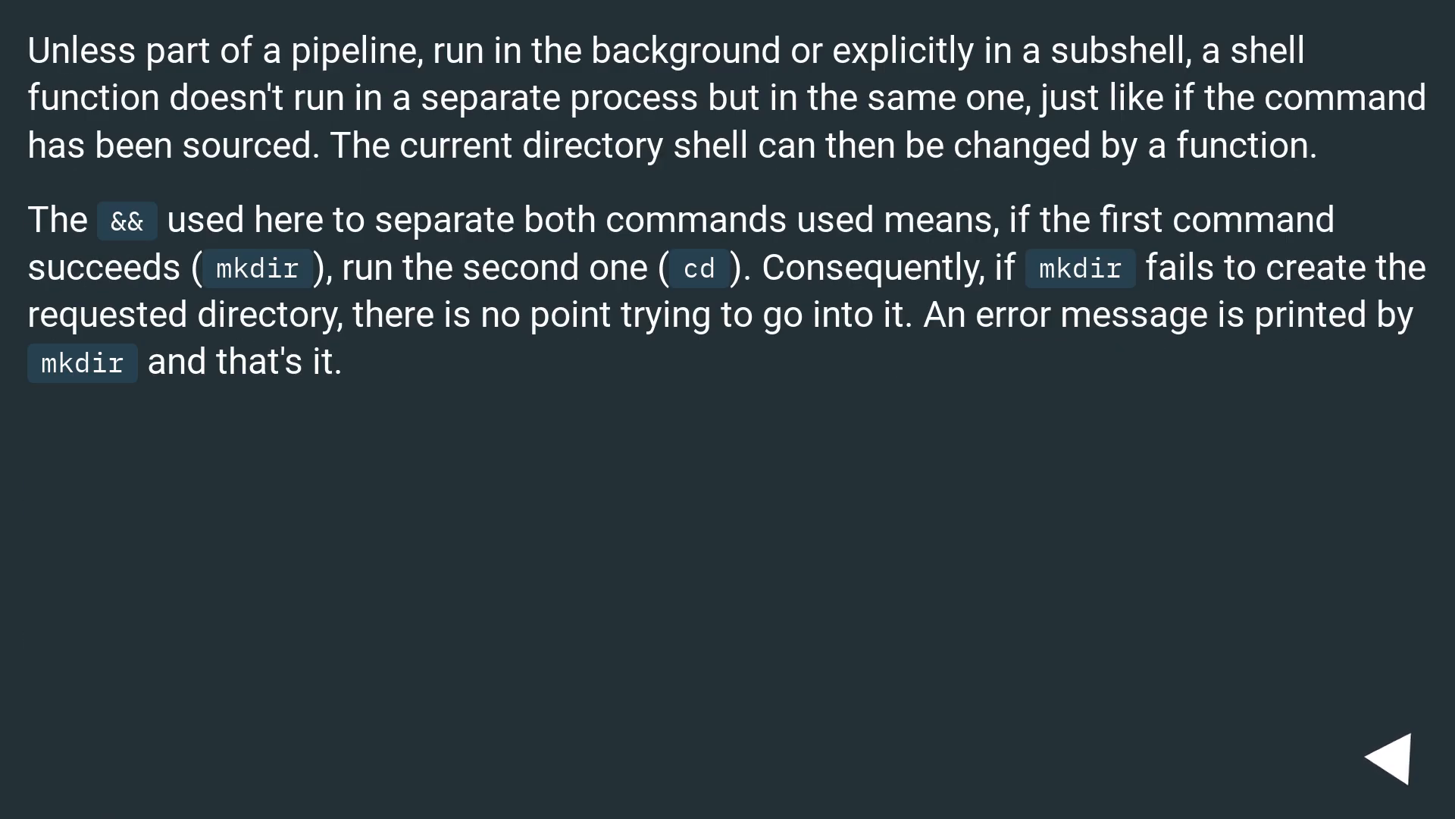
Step: Advance to the slide on mkdir's -p option and the modified mkcd that warns about existing directories
click(1400, 767)
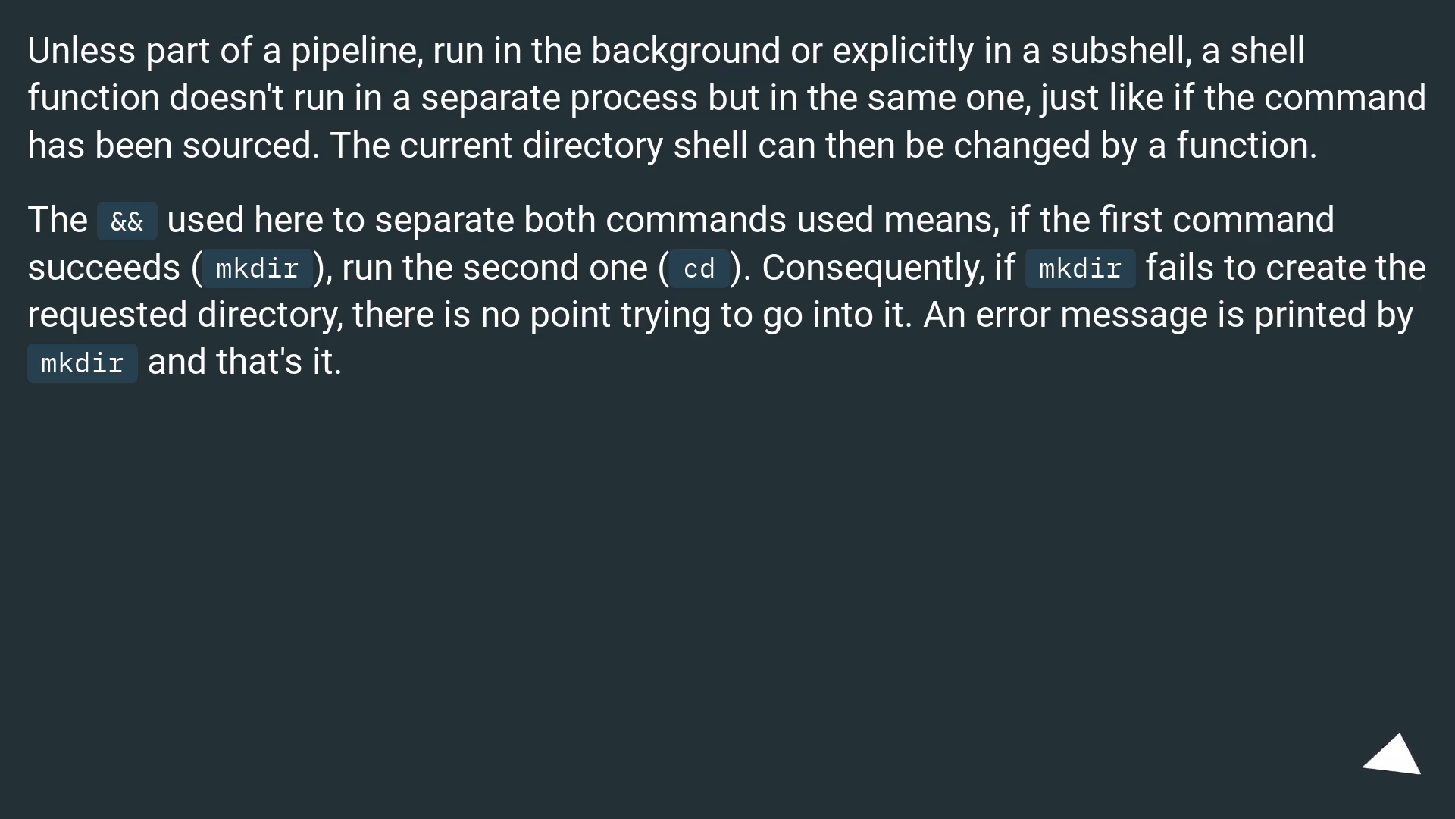
click(1382, 768)
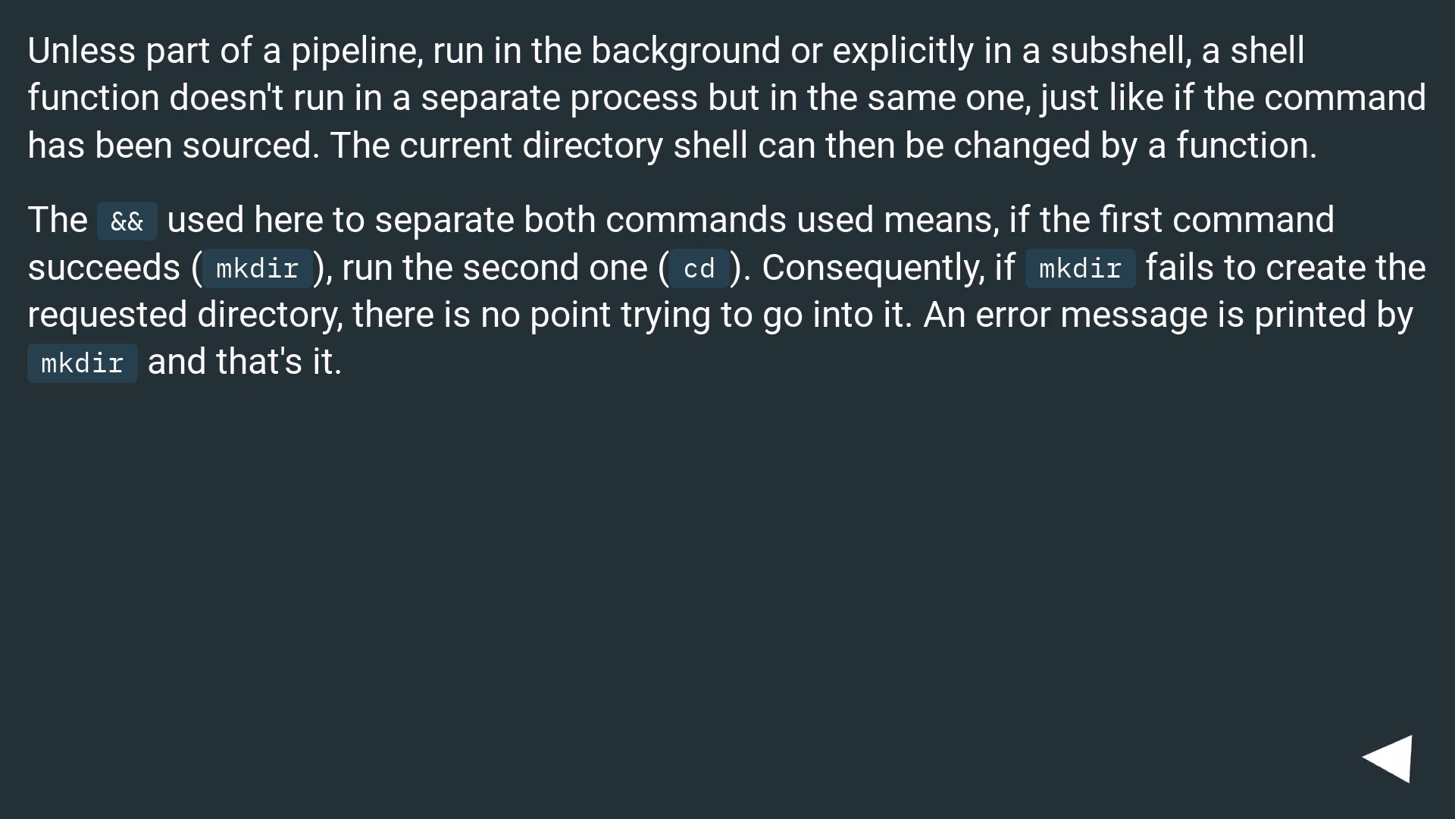
click(1387, 755)
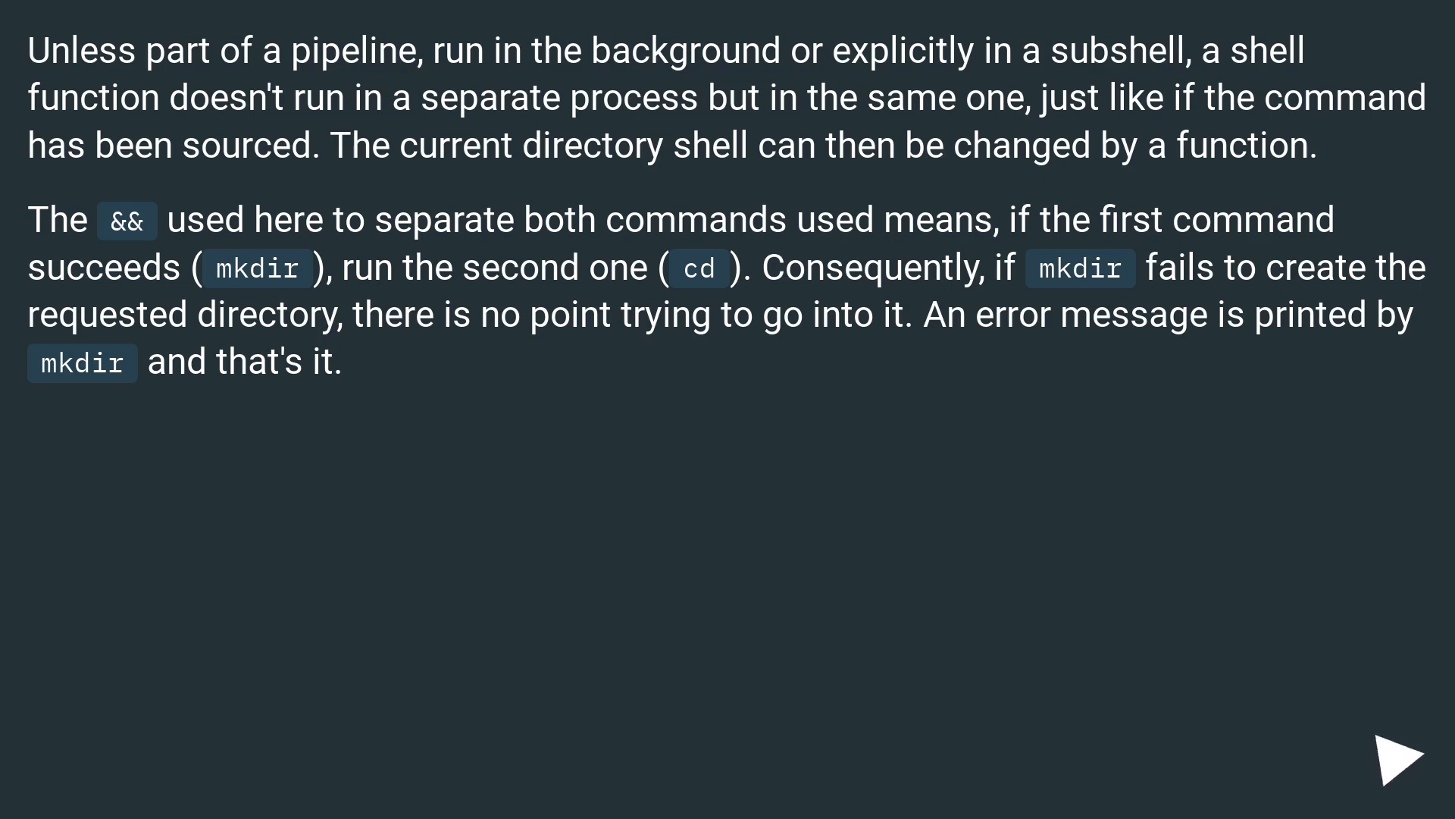
click(1396, 756)
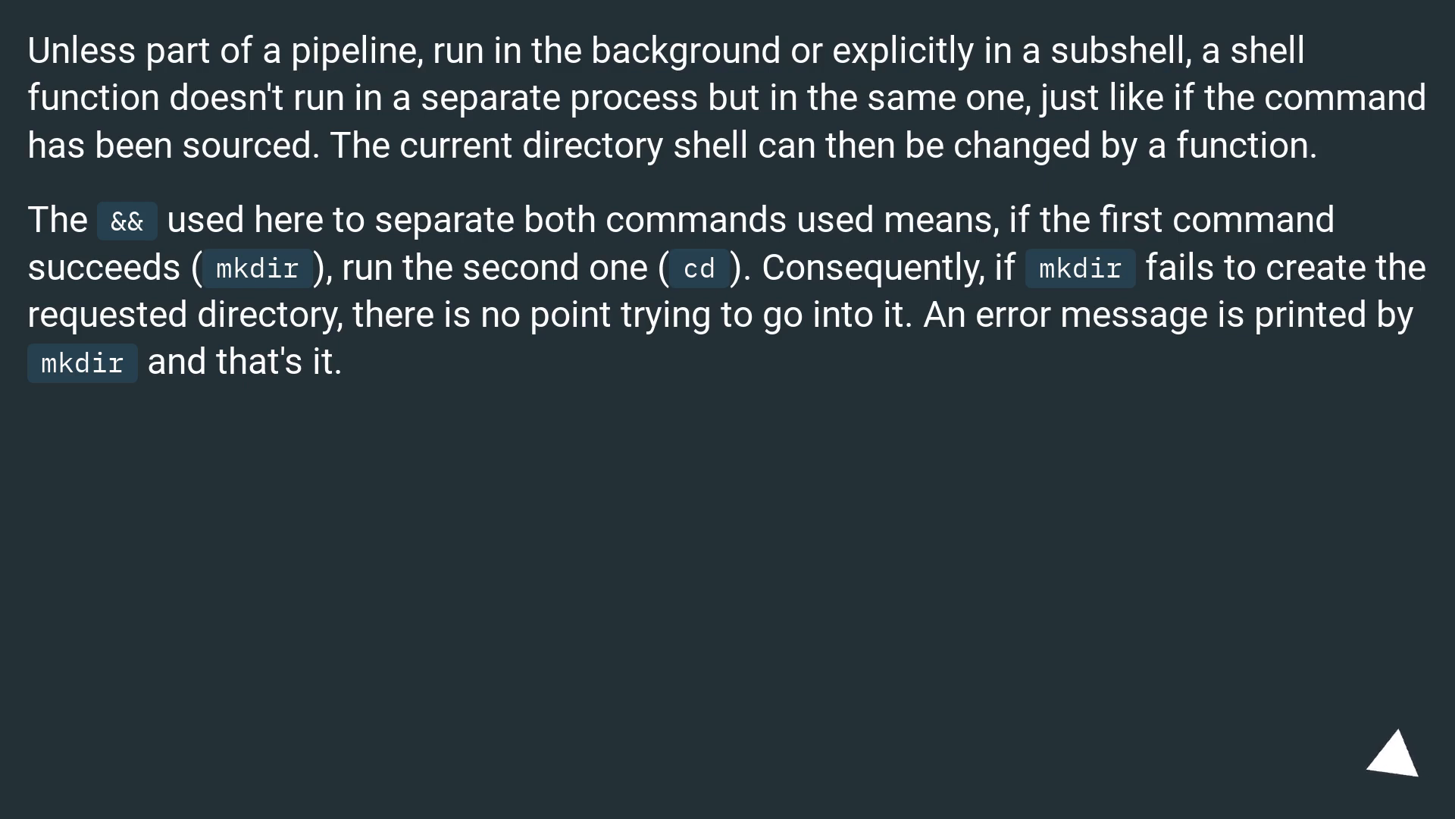
click(1384, 763)
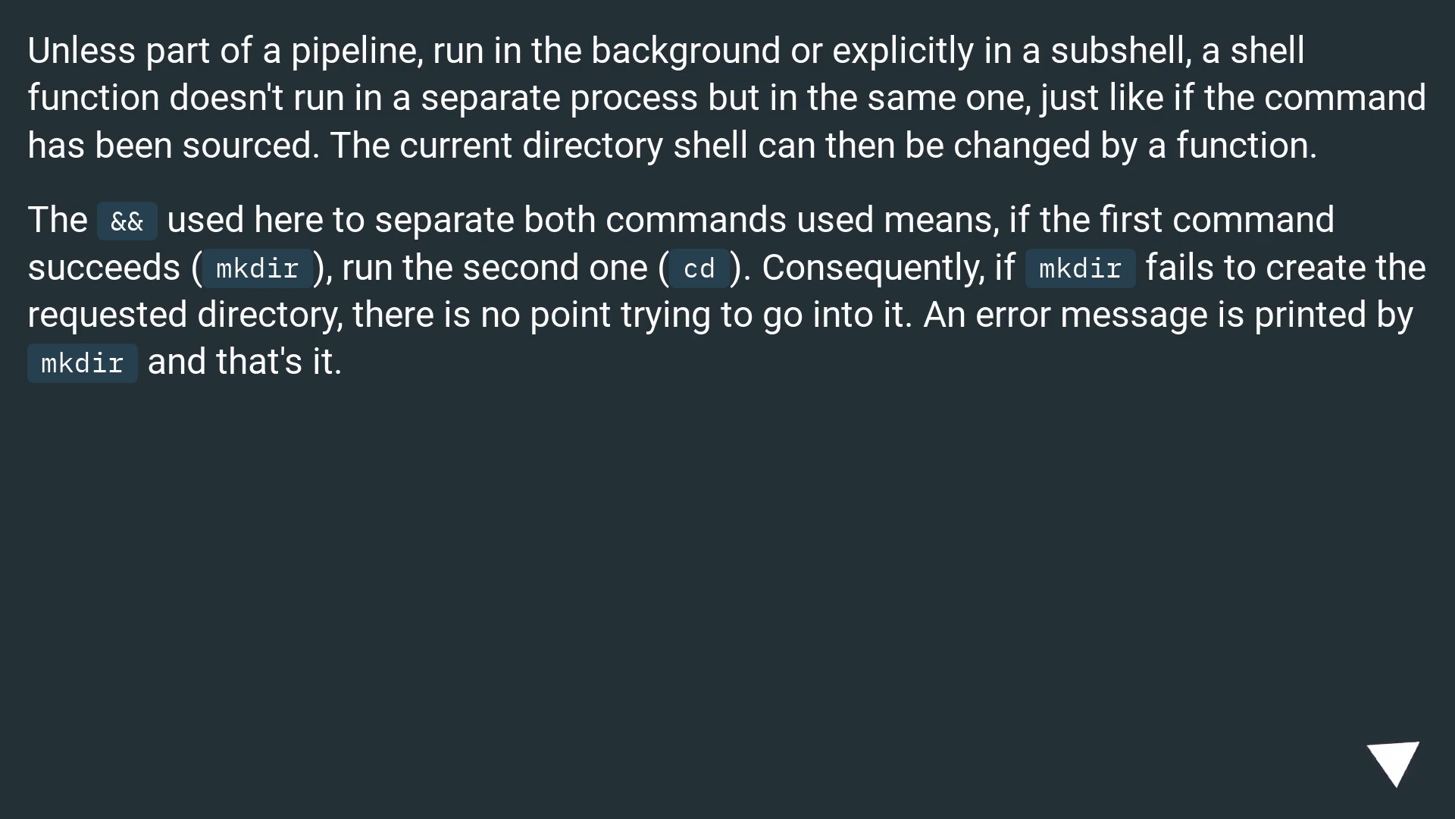
click(1399, 753)
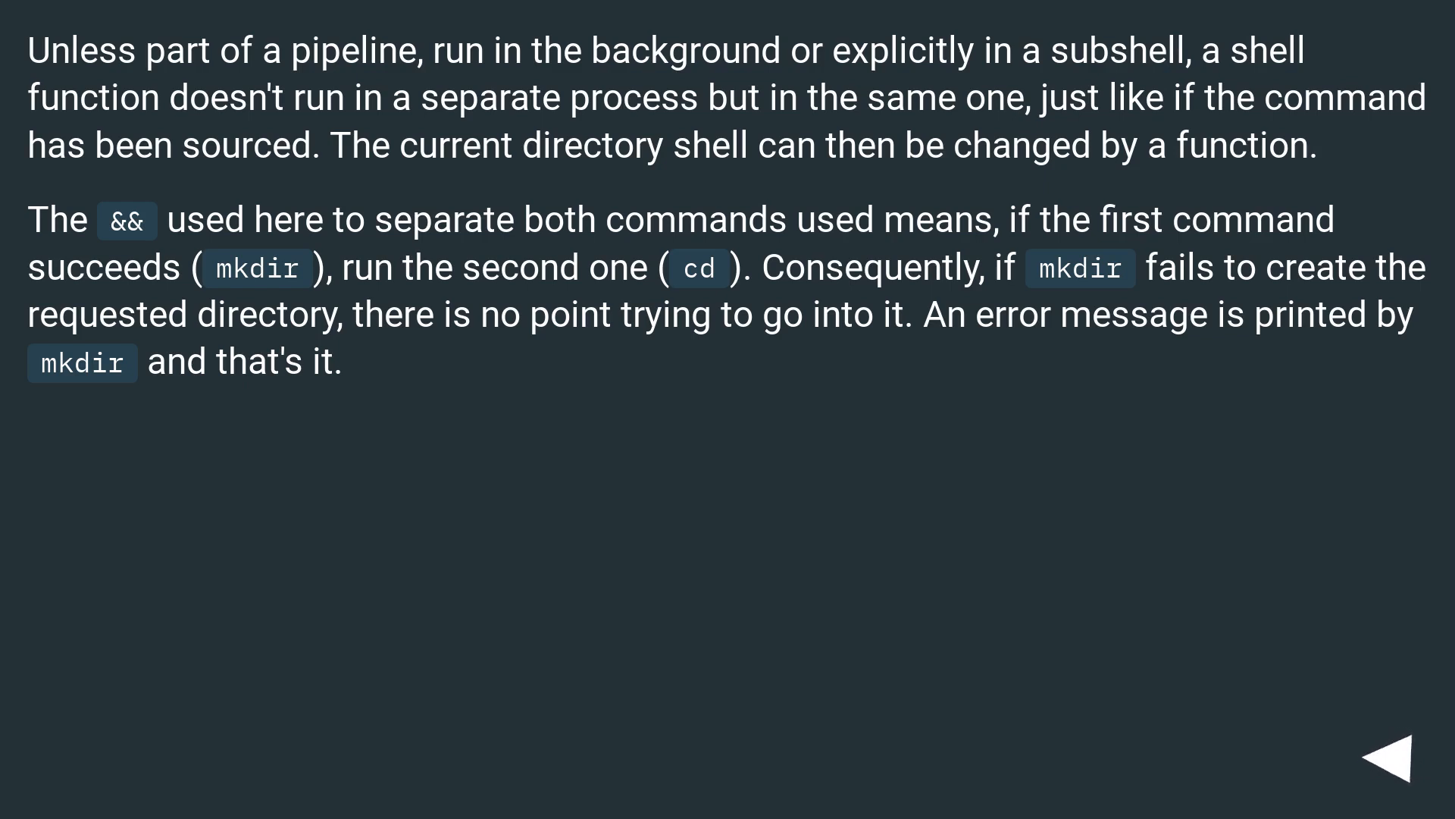
click(1383, 759)
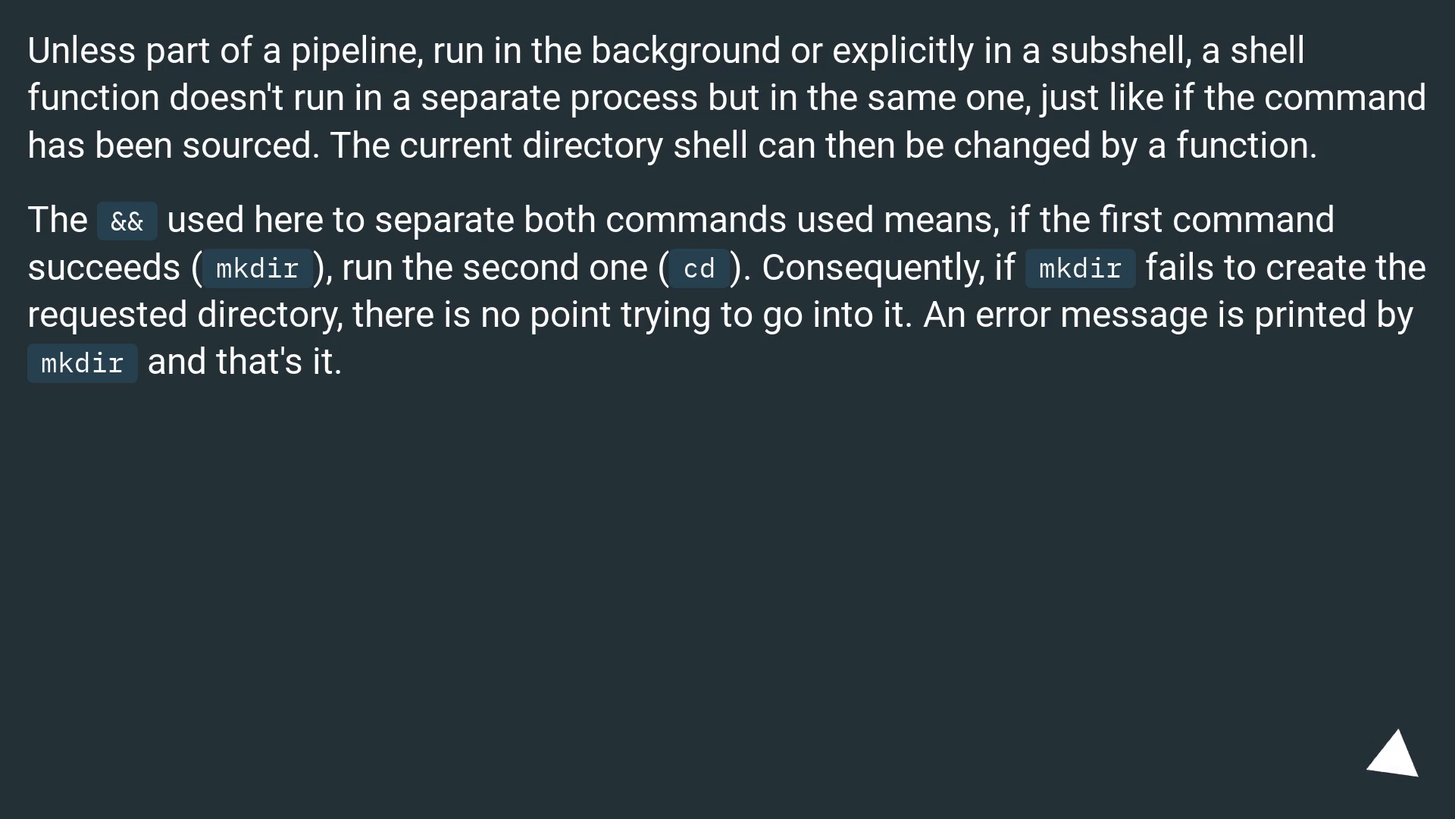
click(1387, 761)
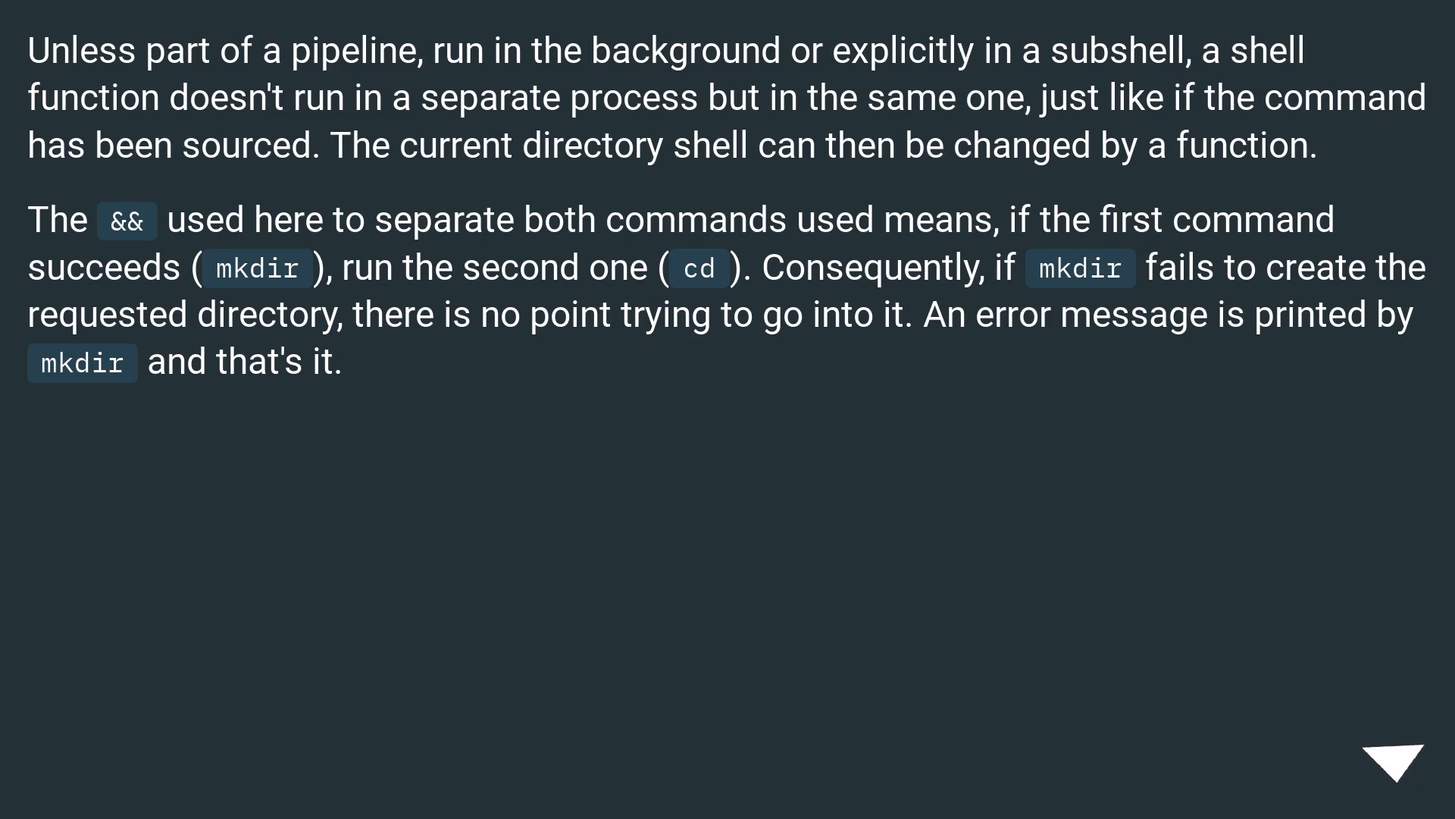
click(1391, 763)
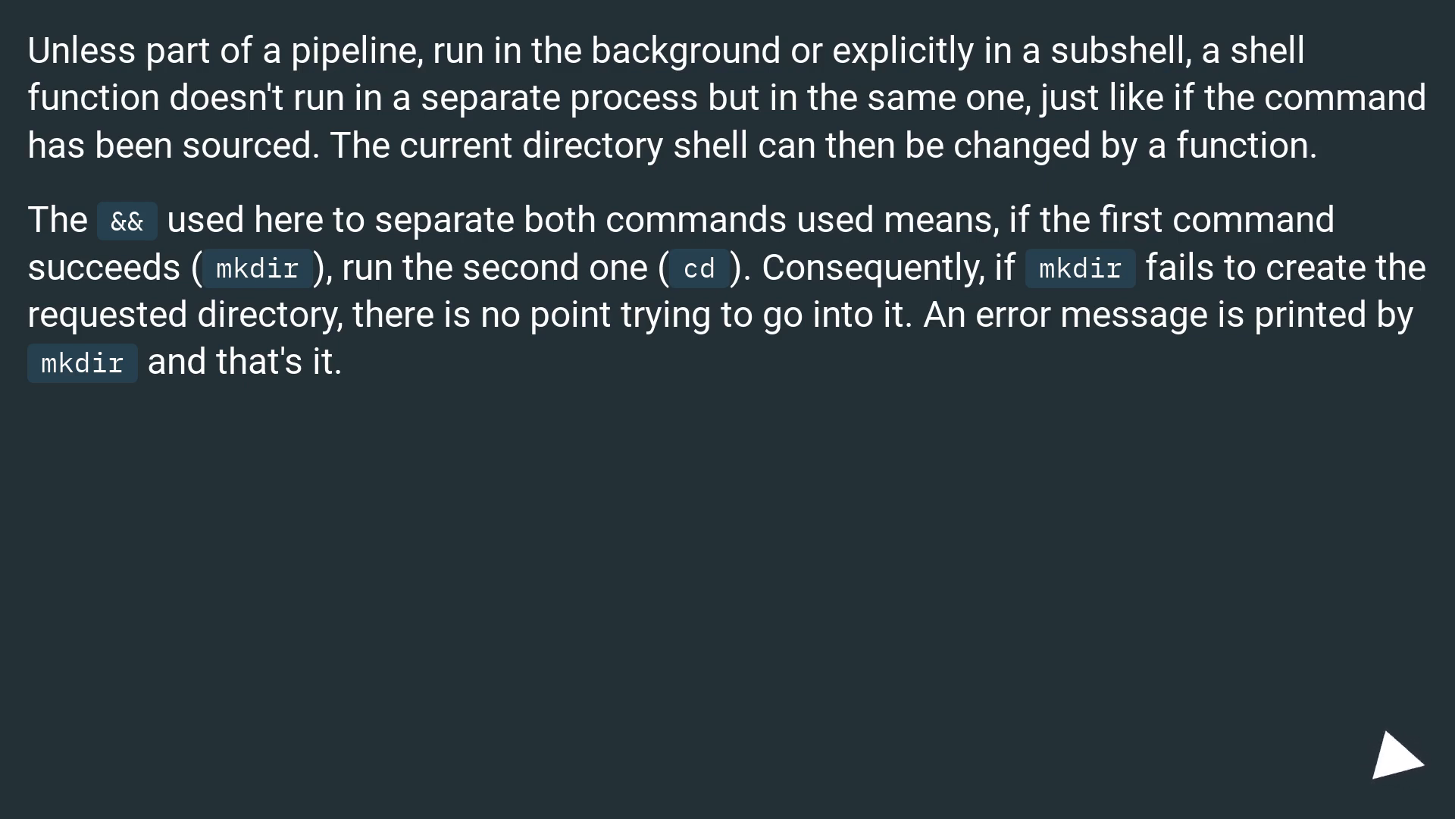
click(1383, 760)
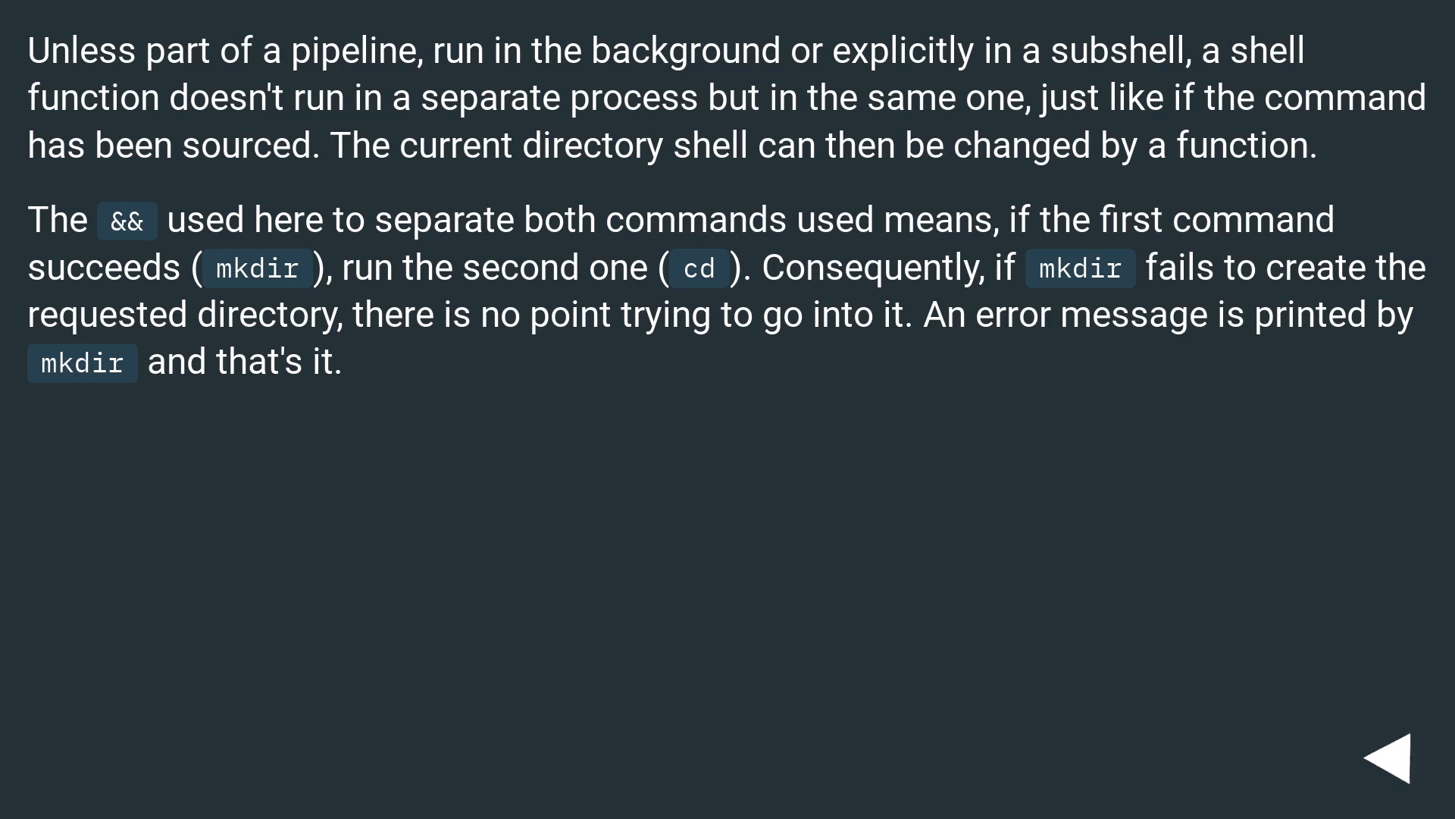
click(1387, 759)
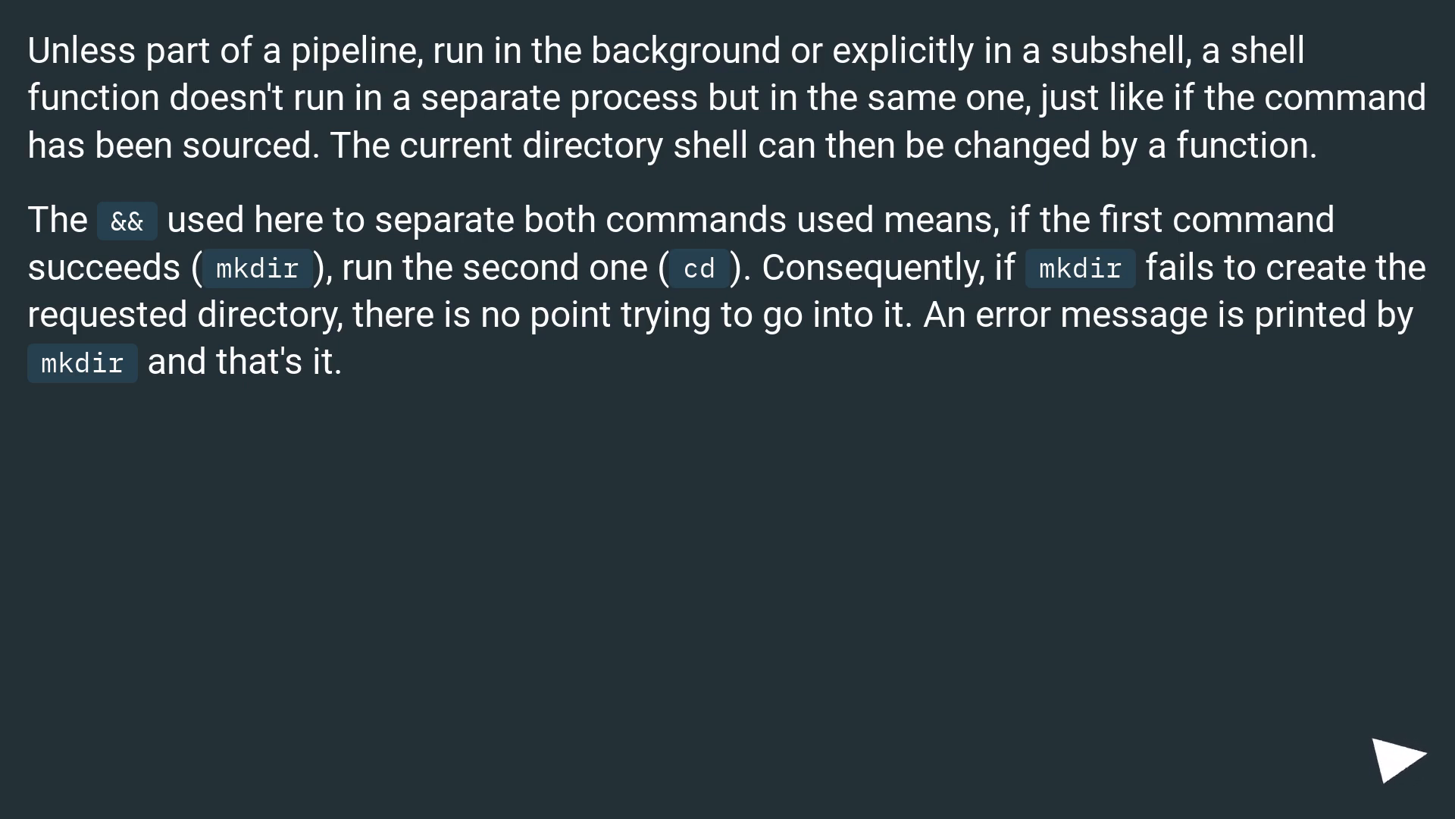
click(1382, 759)
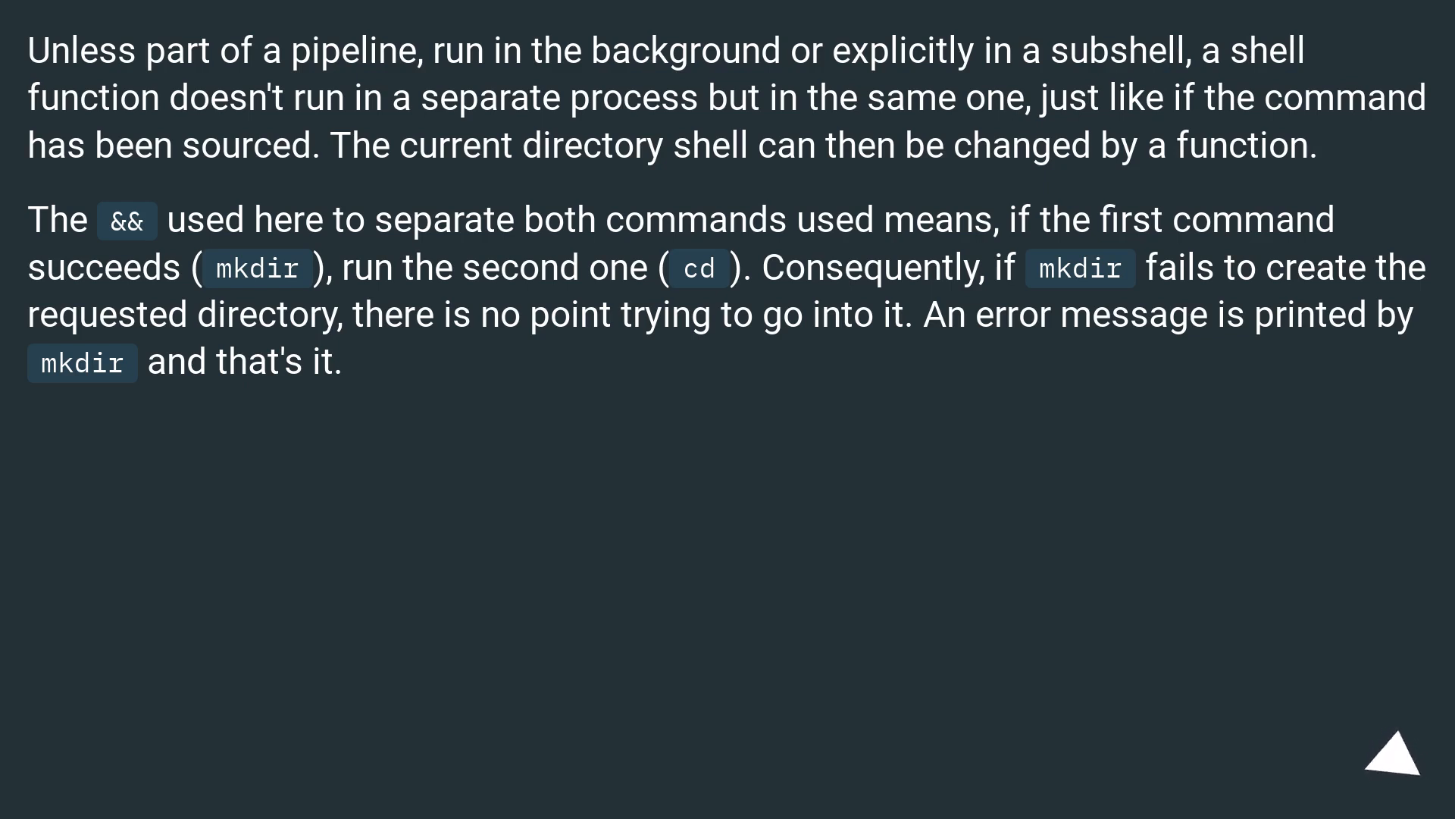
scroll(down, 3)
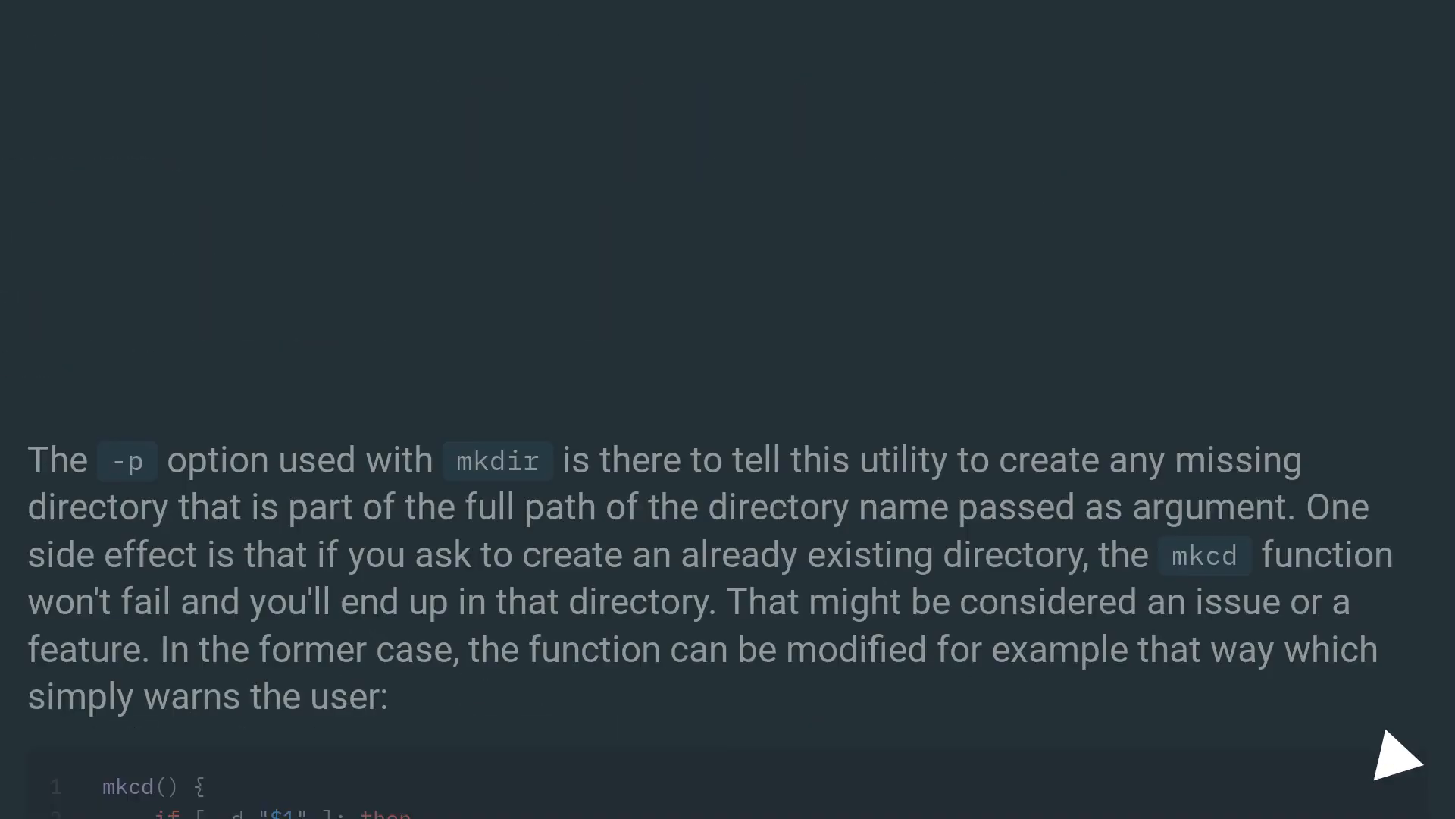
scroll(down, 3)
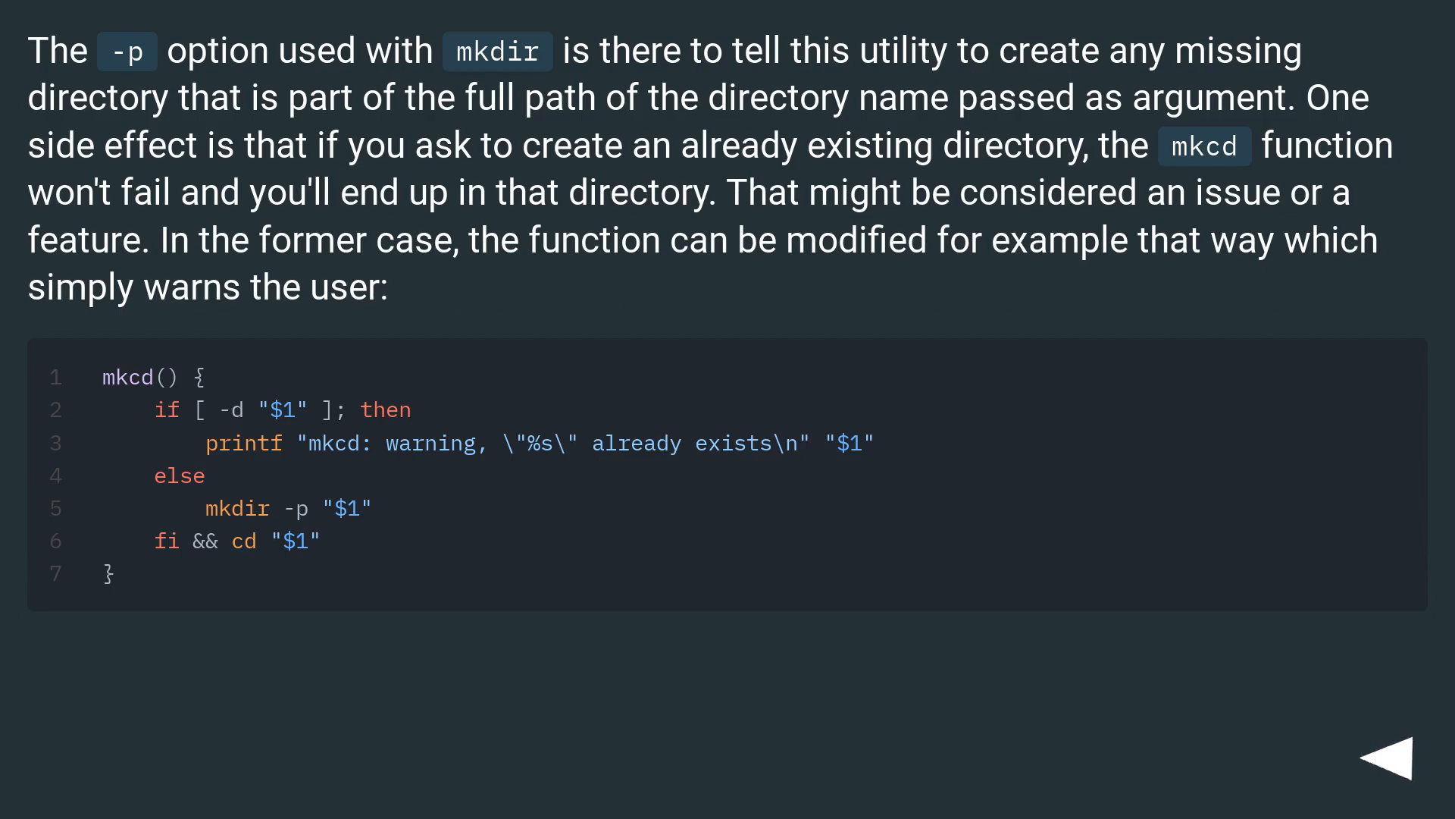
click(1402, 757)
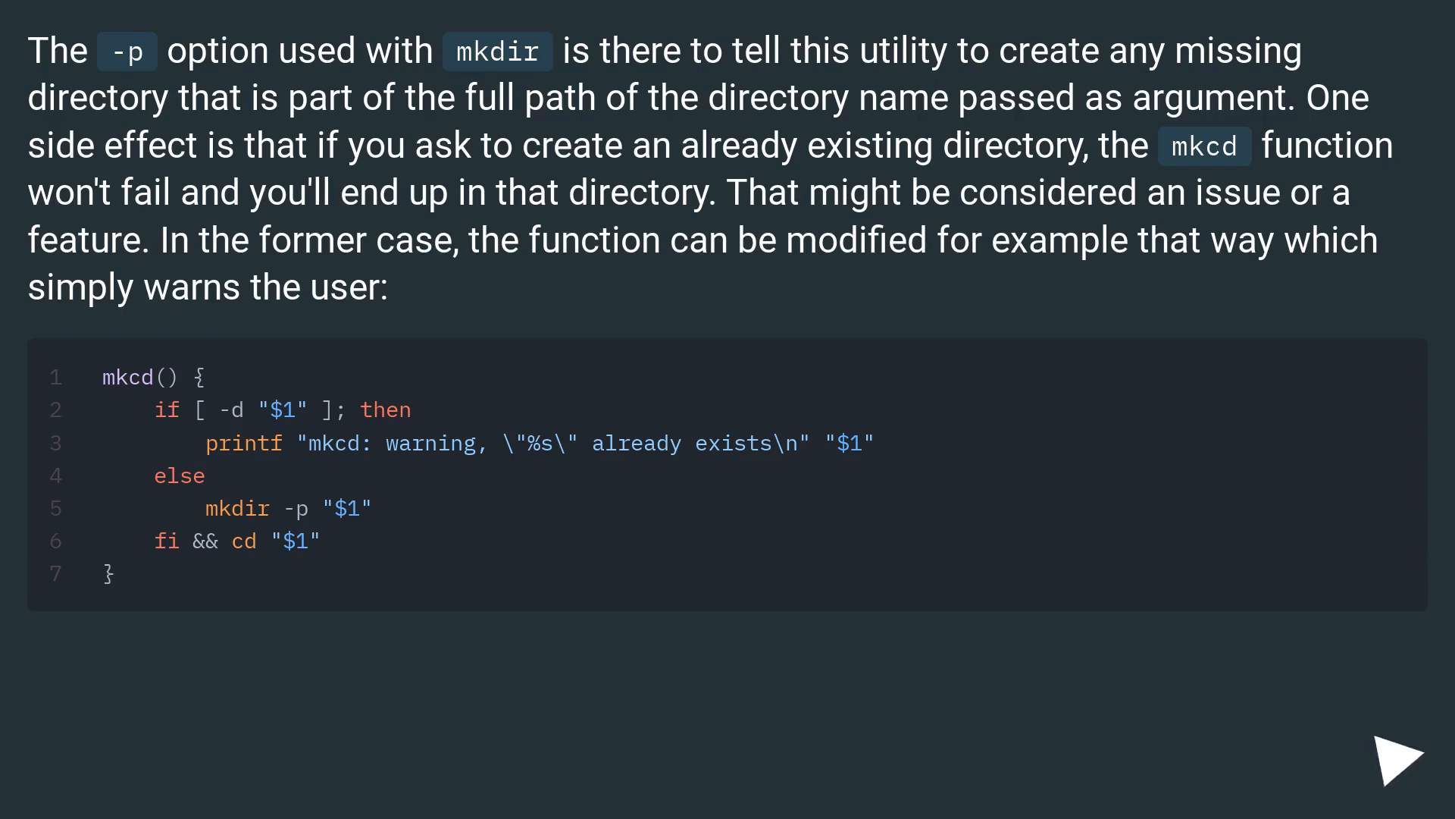
click(1400, 753)
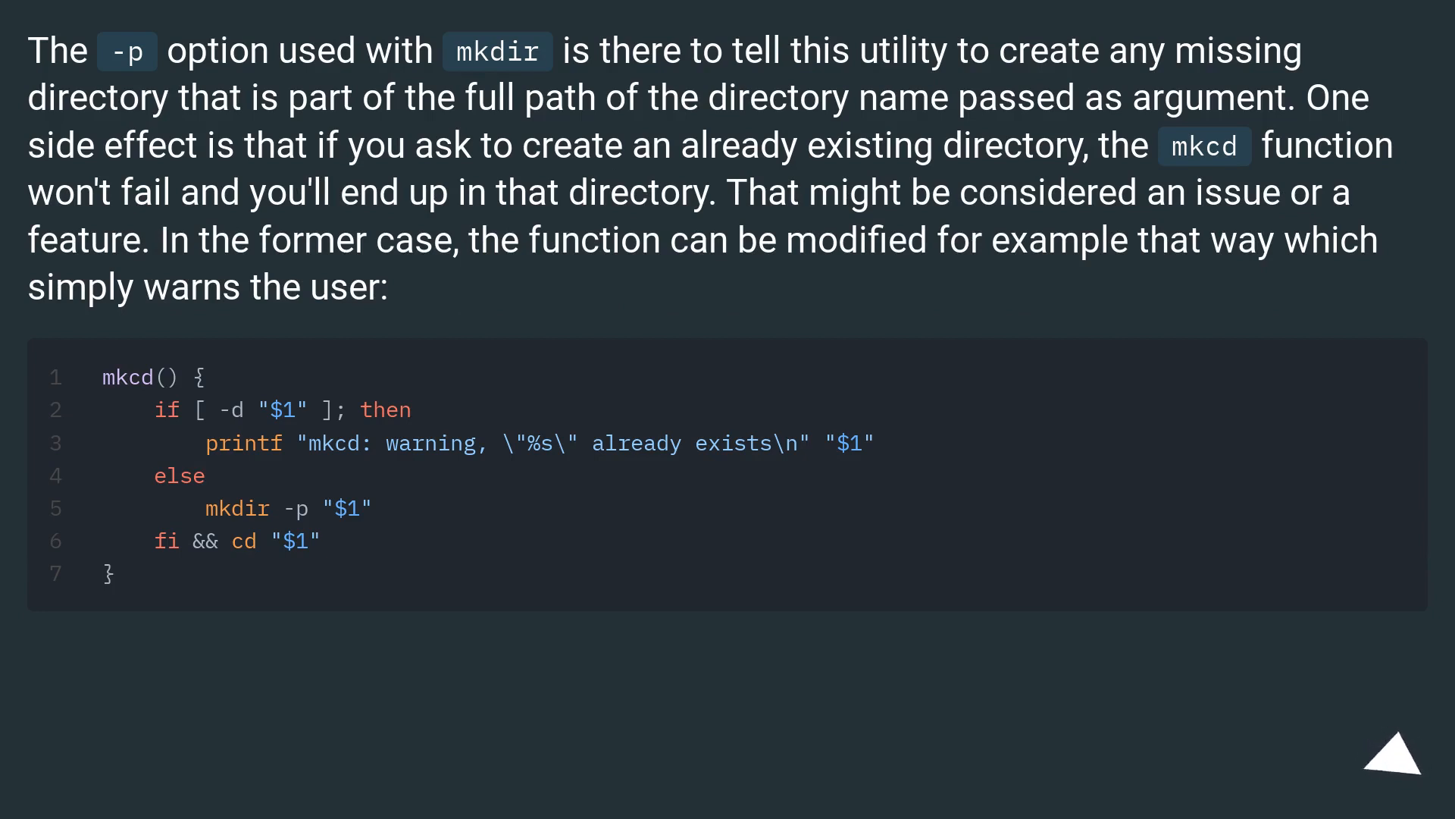
click(1395, 754)
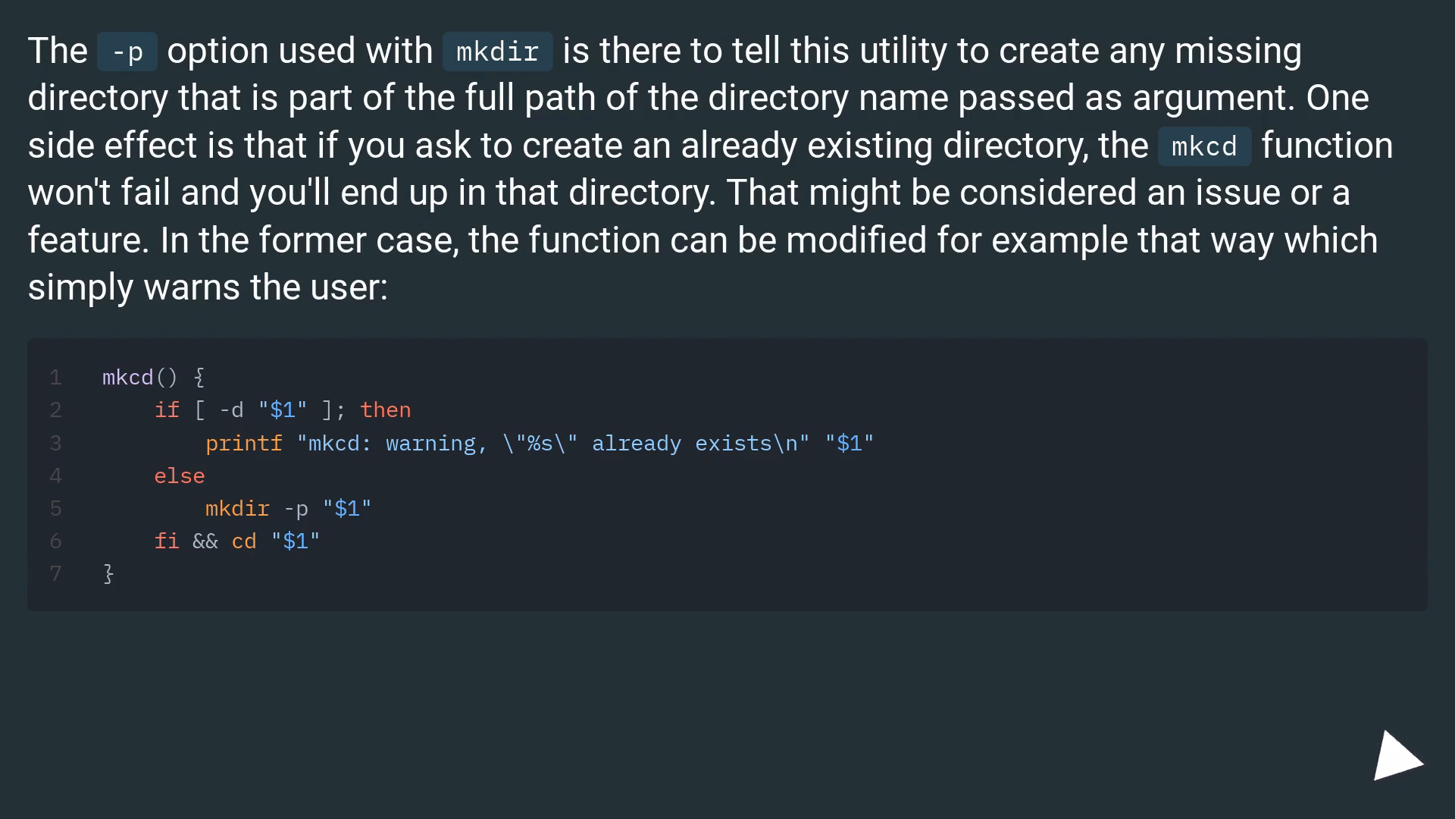
click(1396, 762)
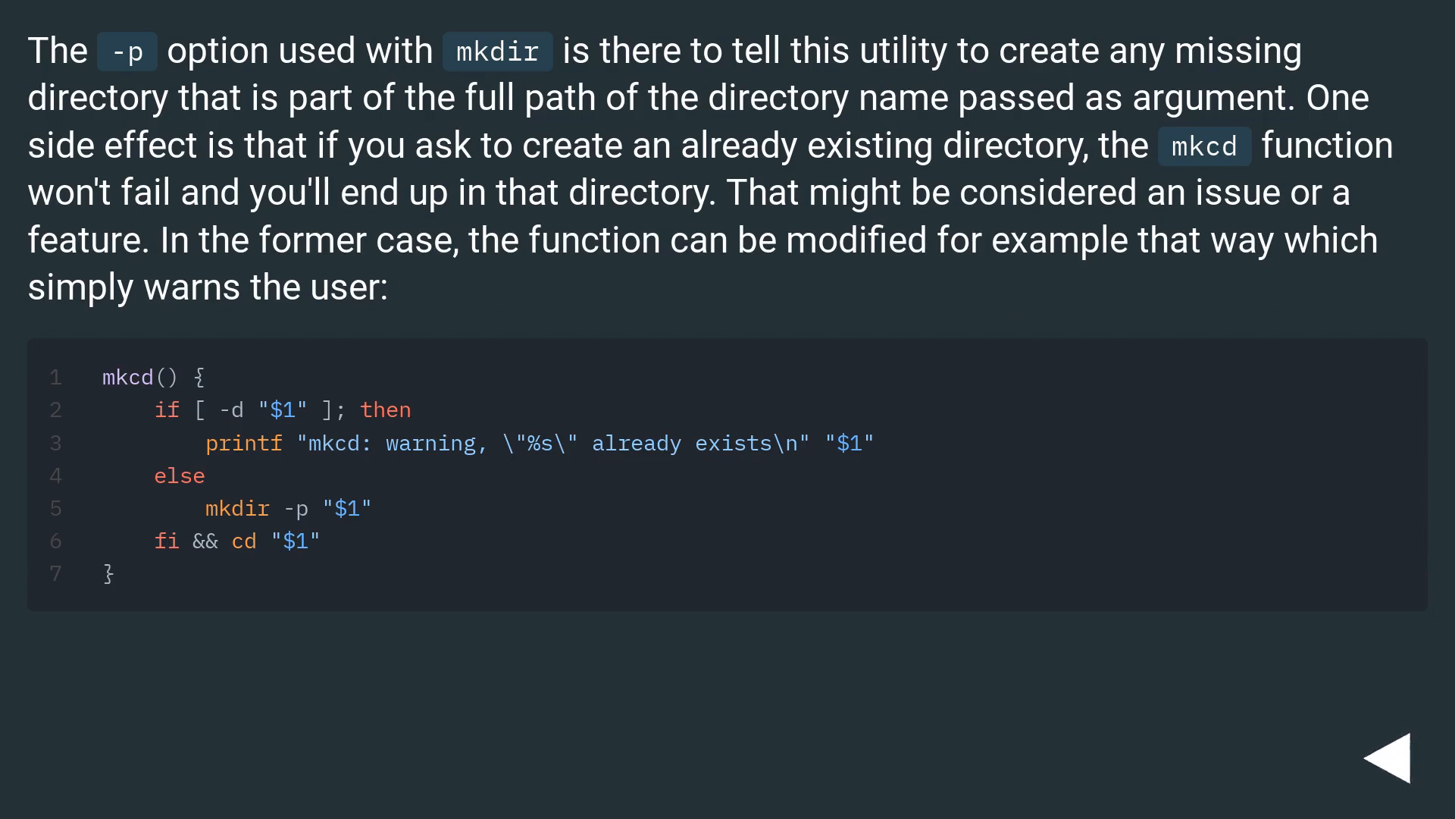
click(1402, 753)
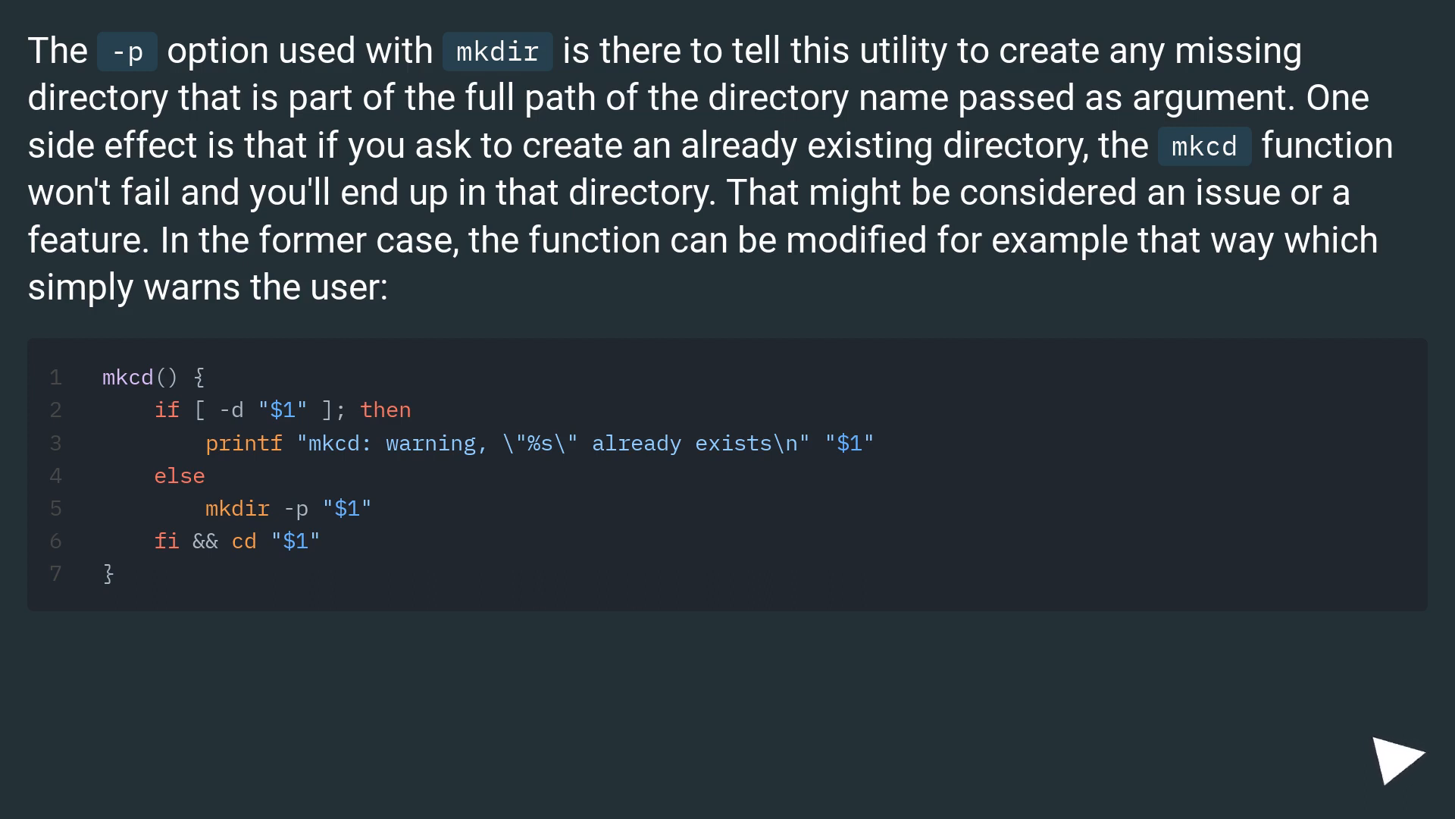
click(1400, 752)
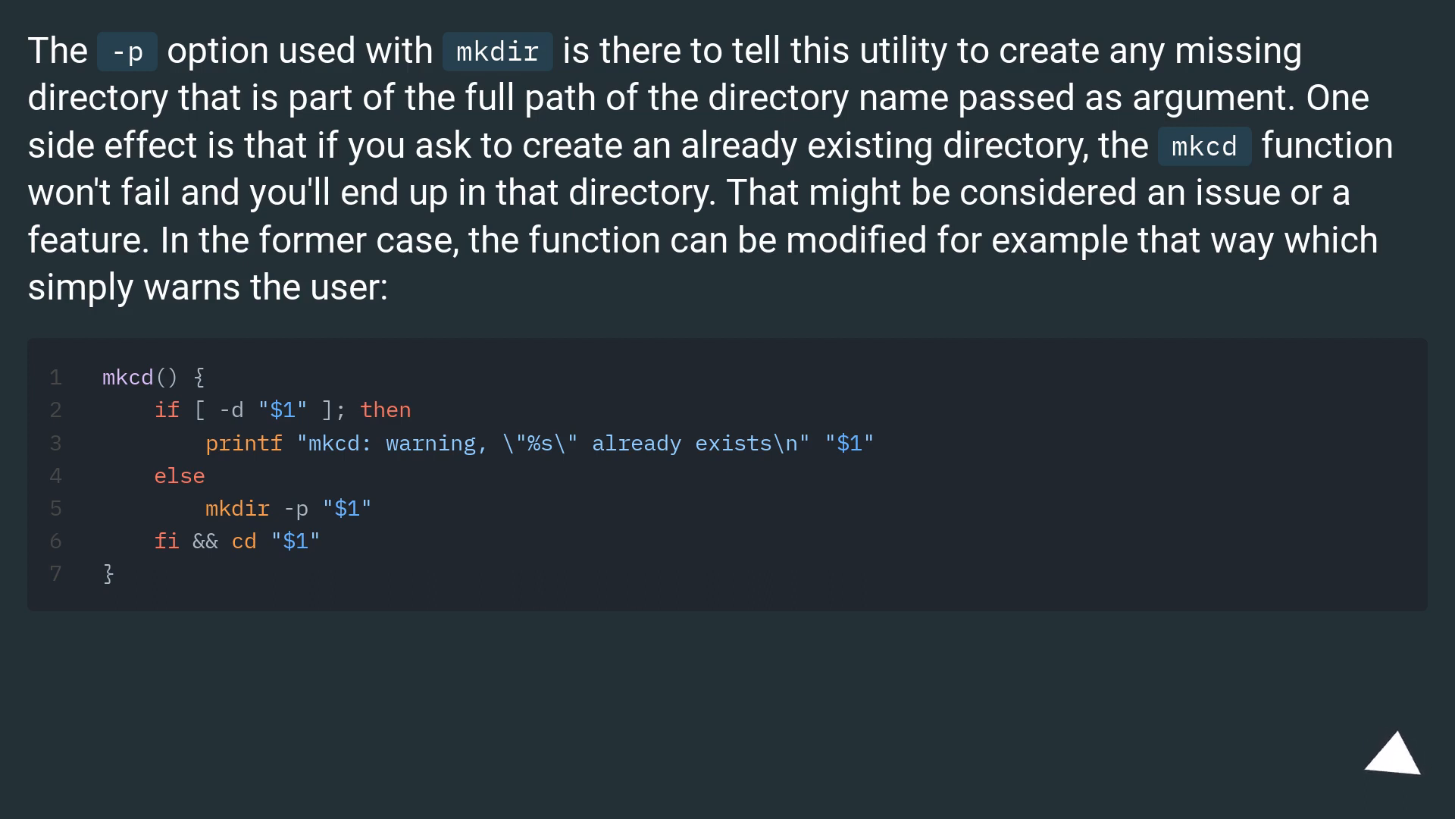
click(1384, 752)
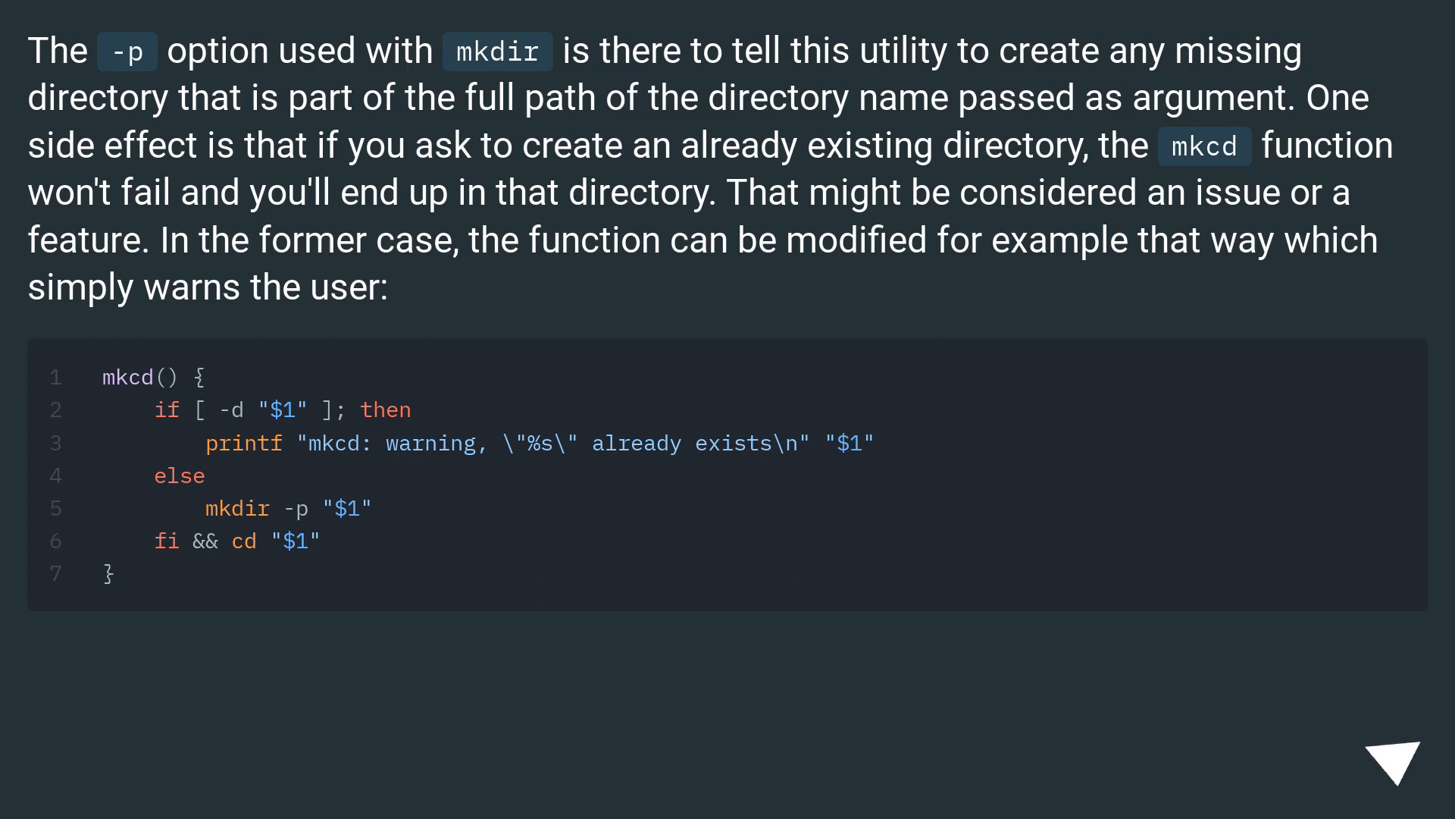
click(1396, 756)
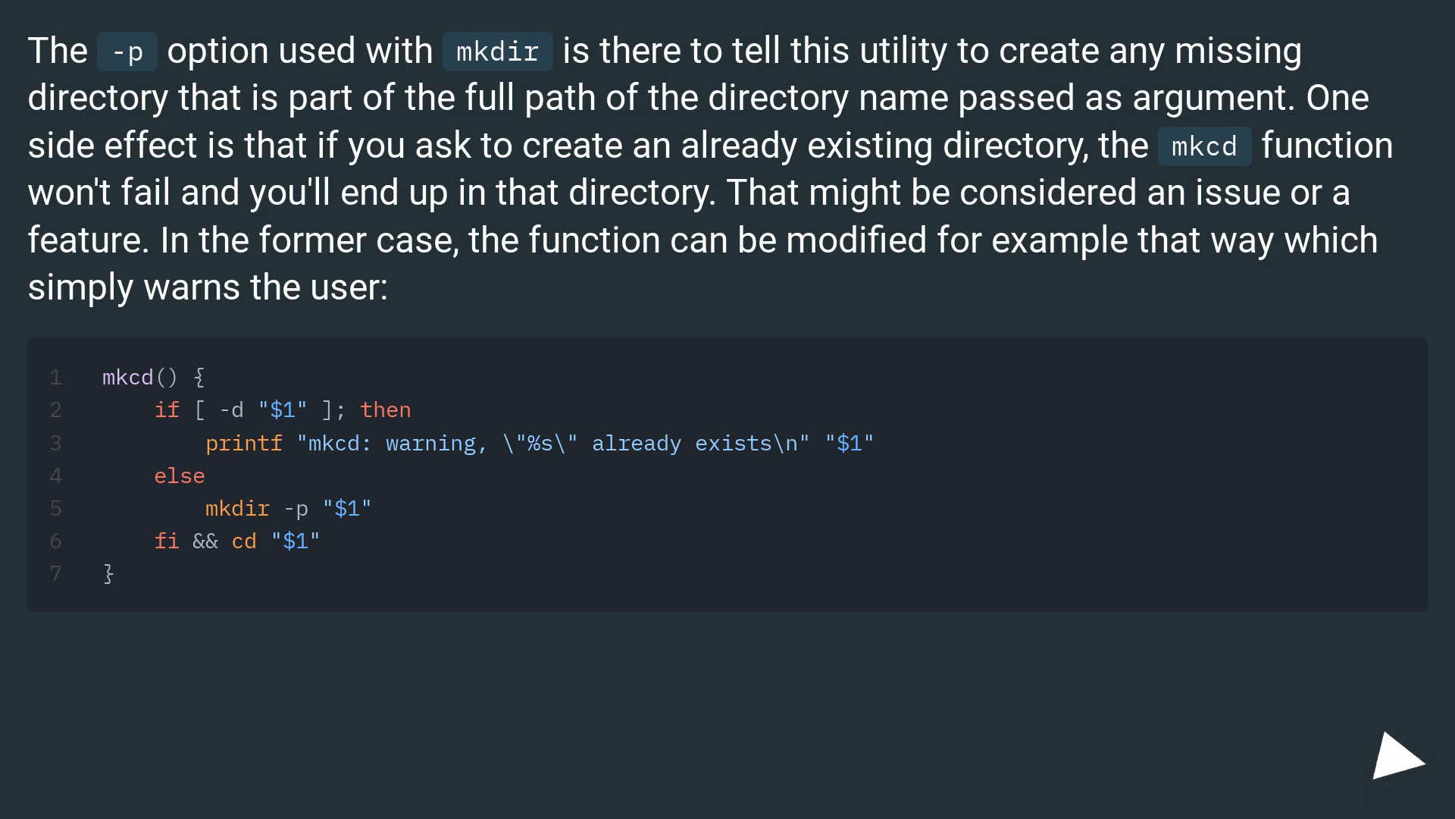
click(1394, 758)
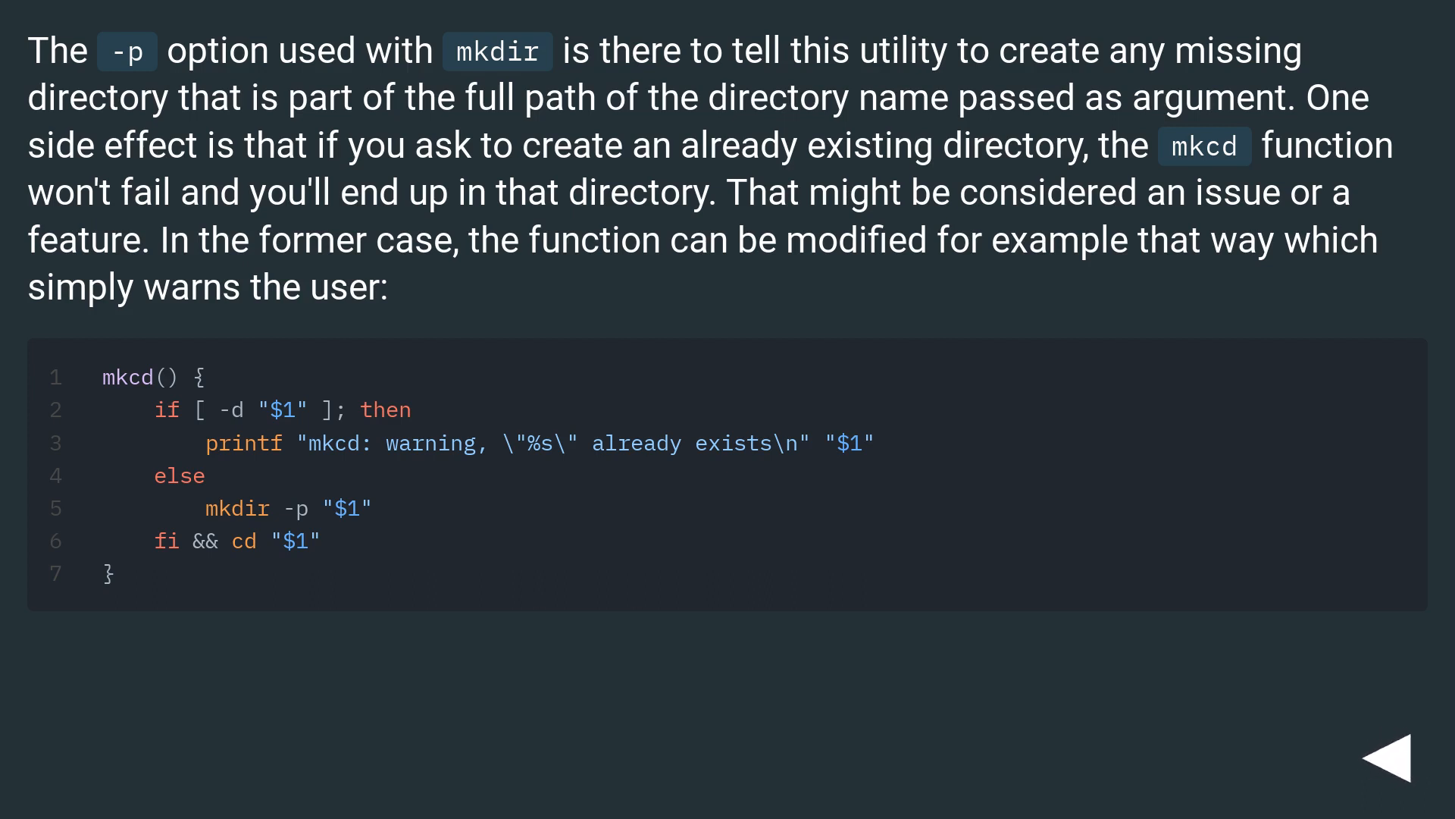
click(1395, 755)
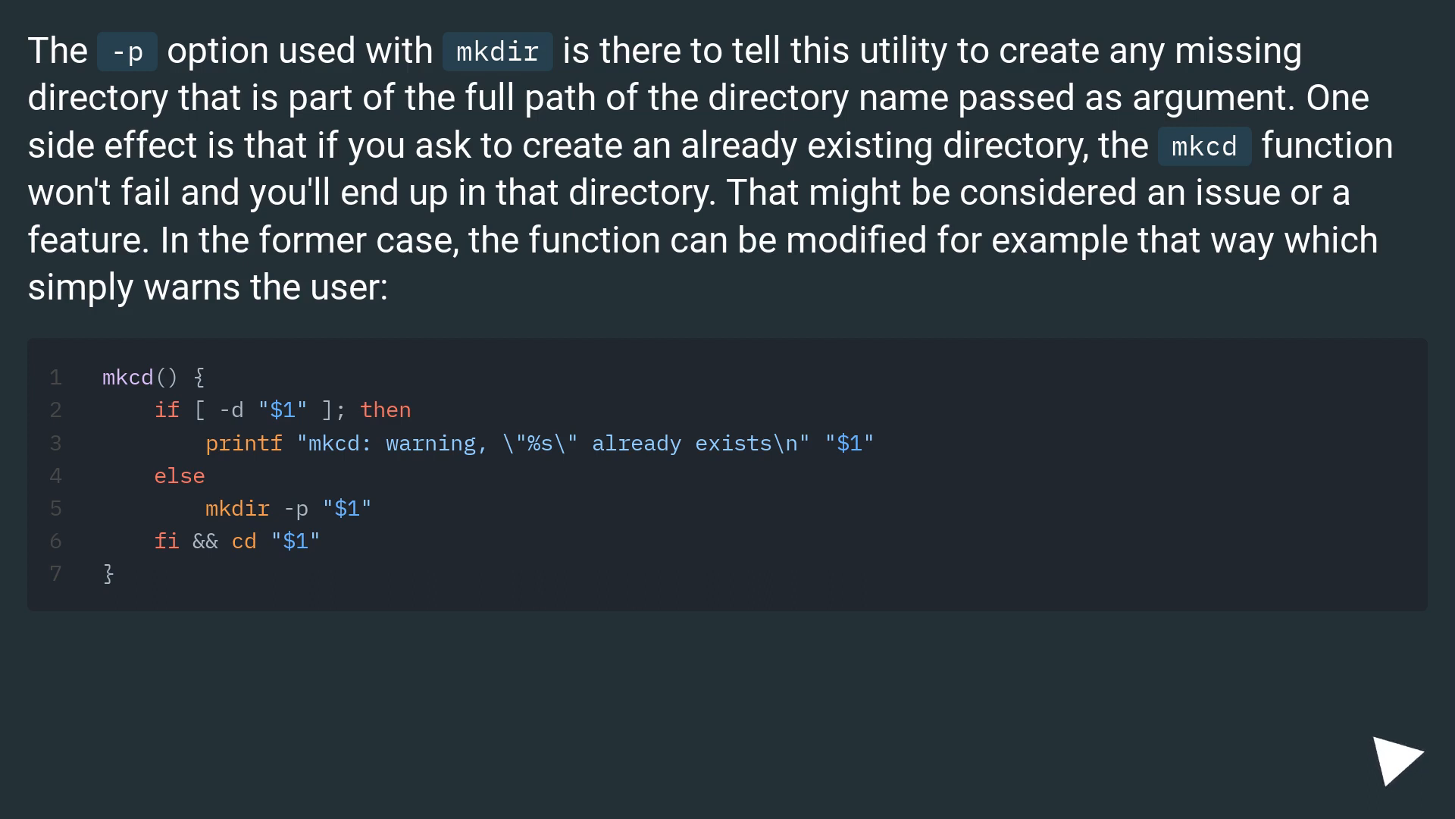
click(1400, 758)
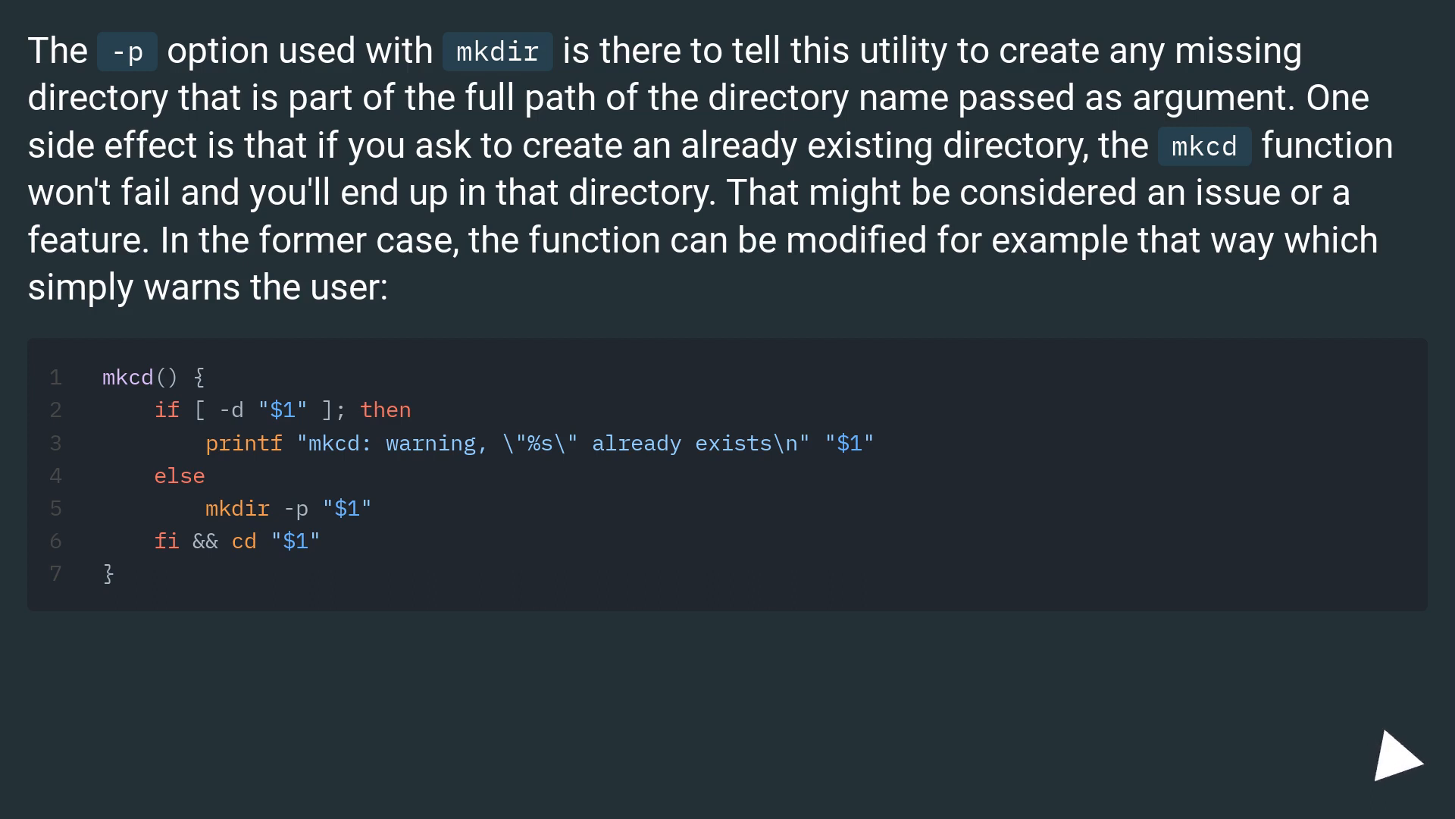
click(1394, 761)
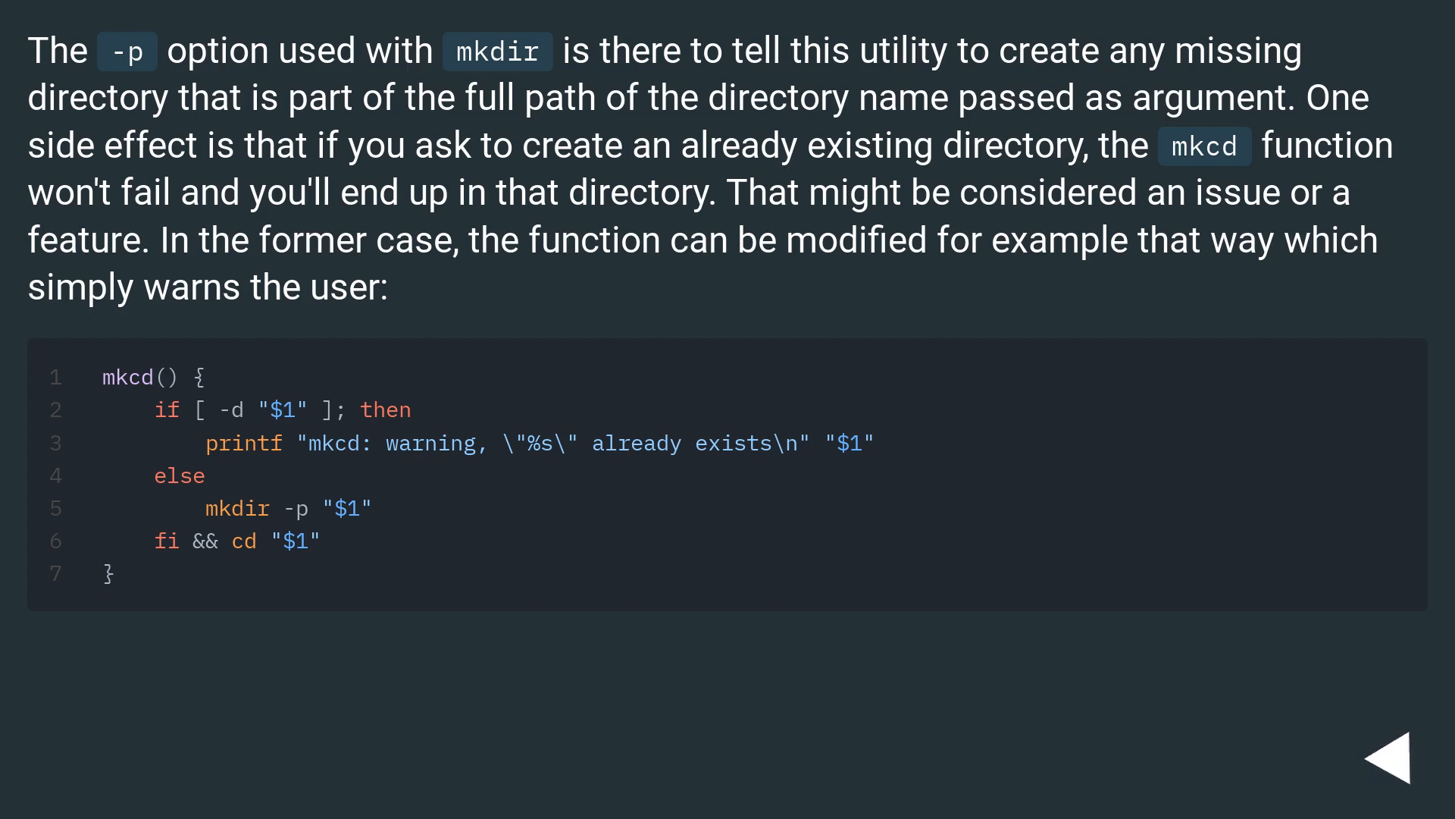
click(1402, 755)
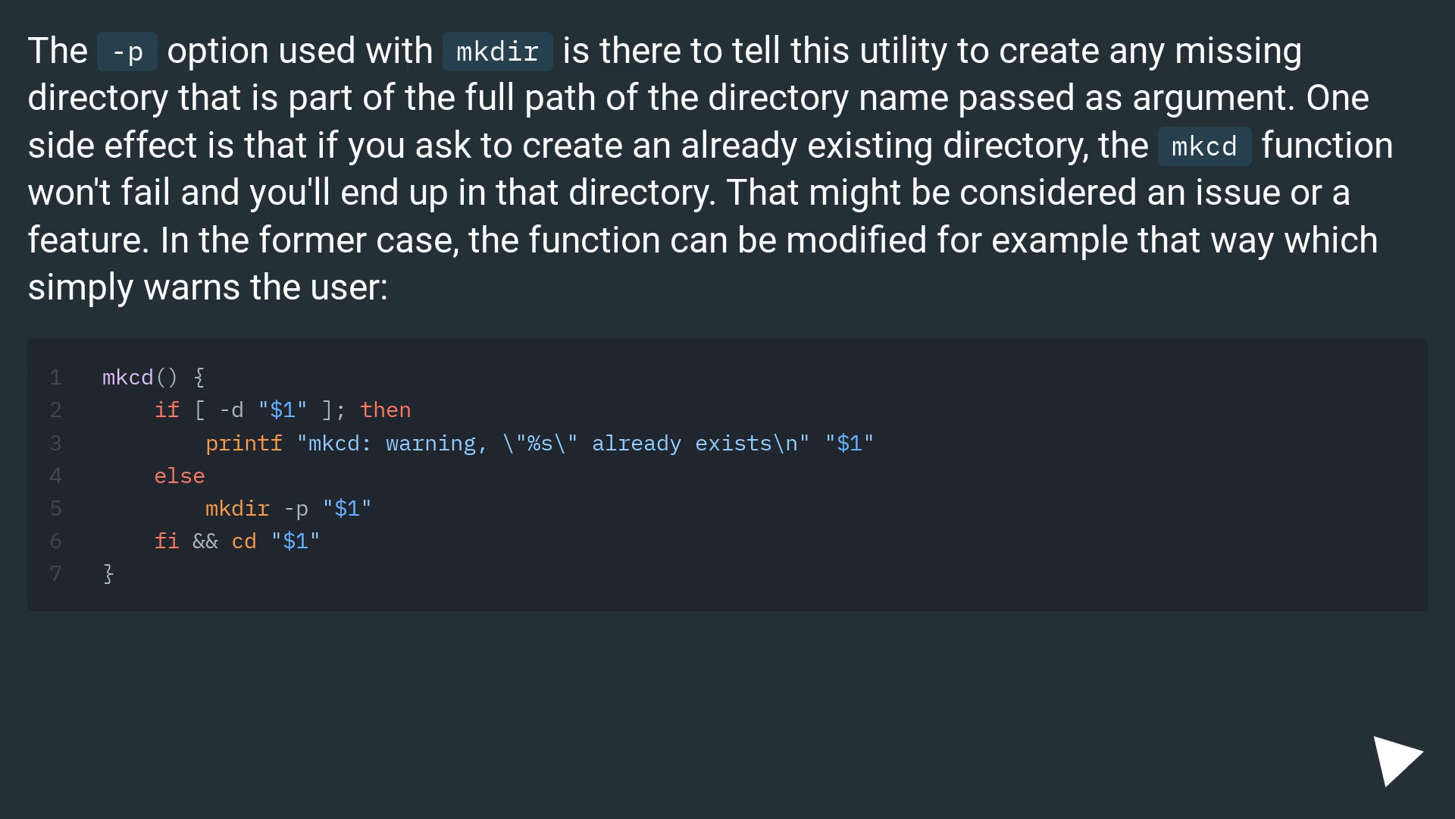
Step: Advance to the slide on mkcd without -p, why setting PWD is pointless, and the -- option for dash-prefixed names
scroll(down, 3)
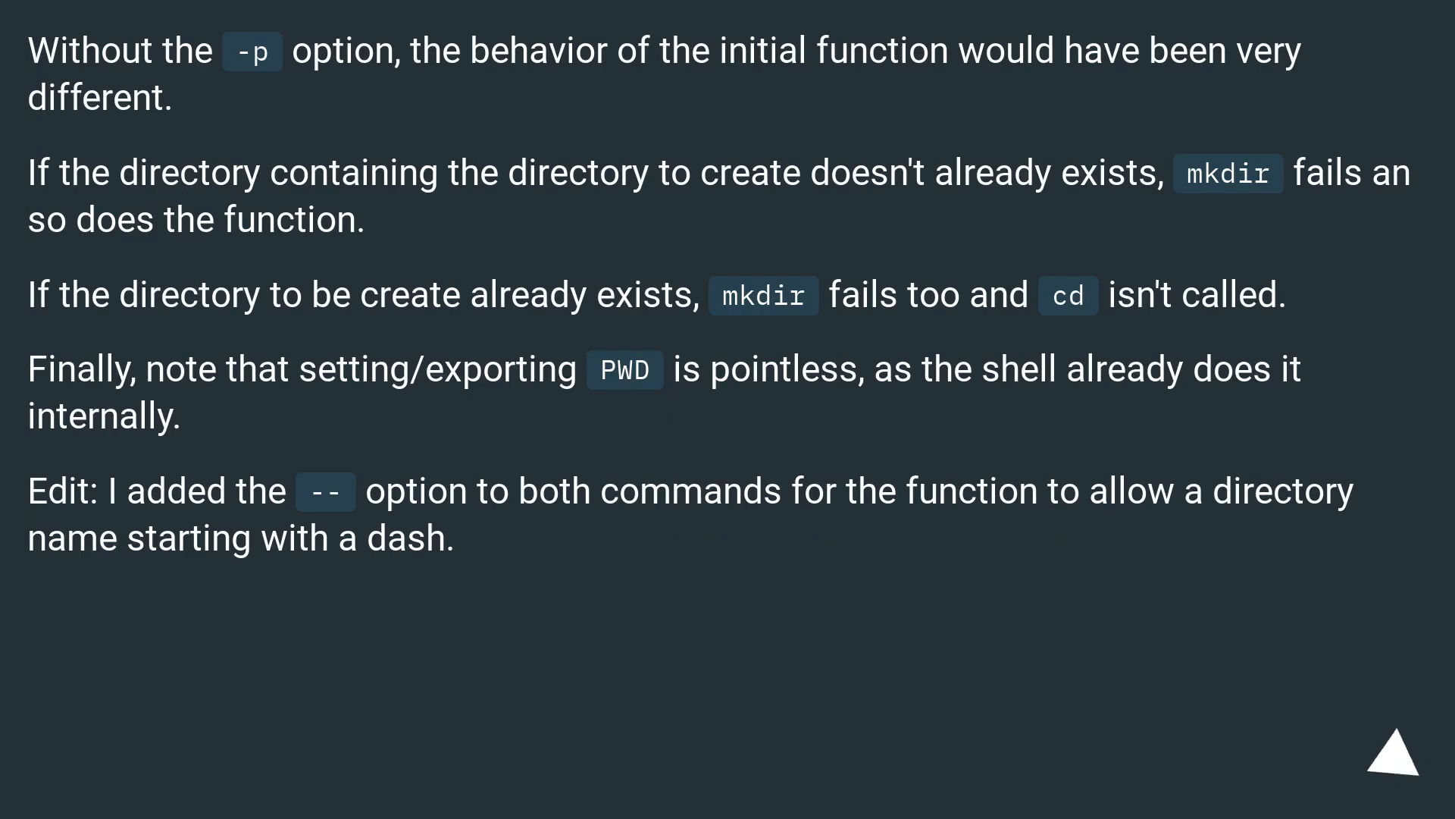
click(1387, 743)
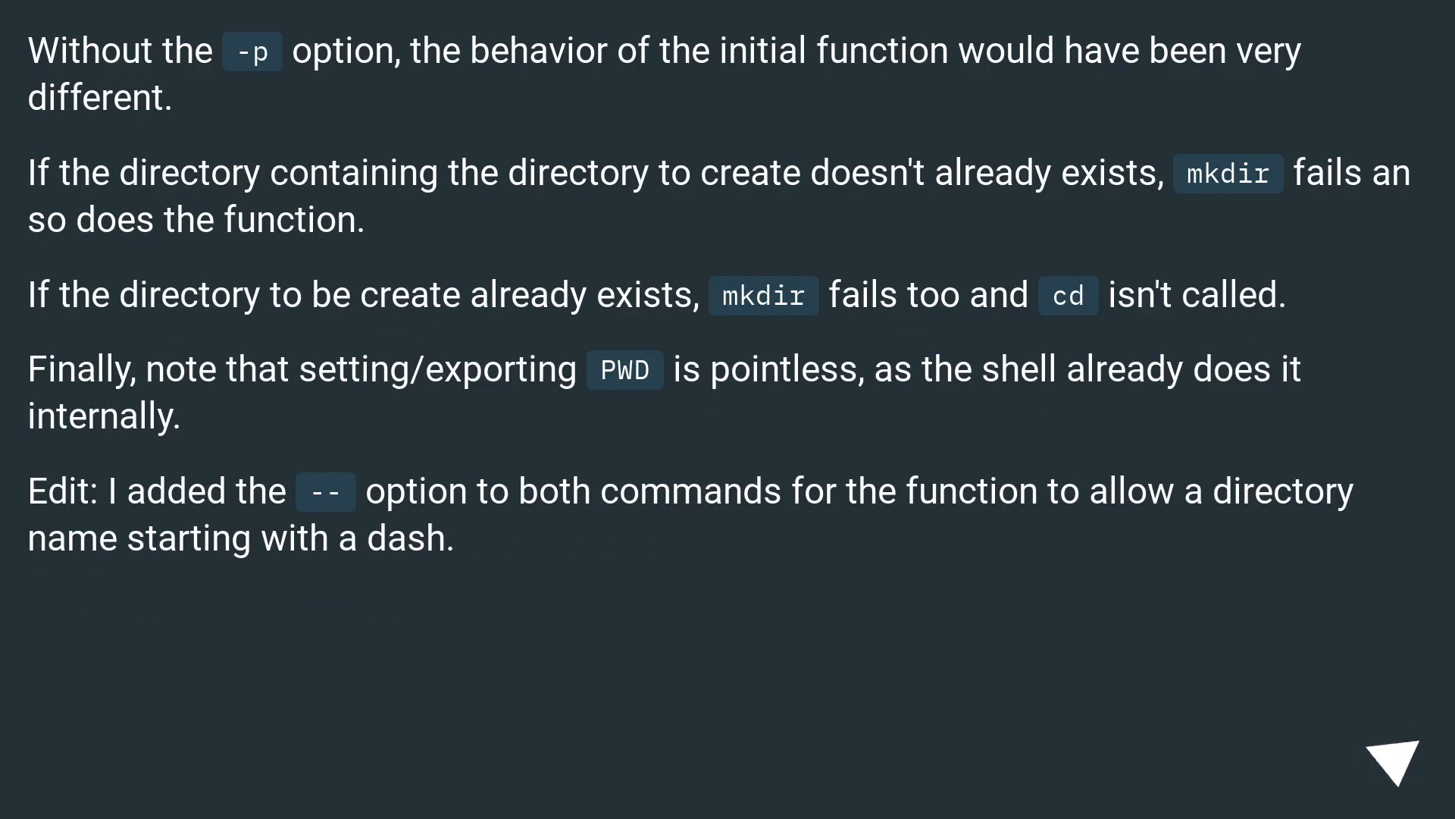
click(1388, 766)
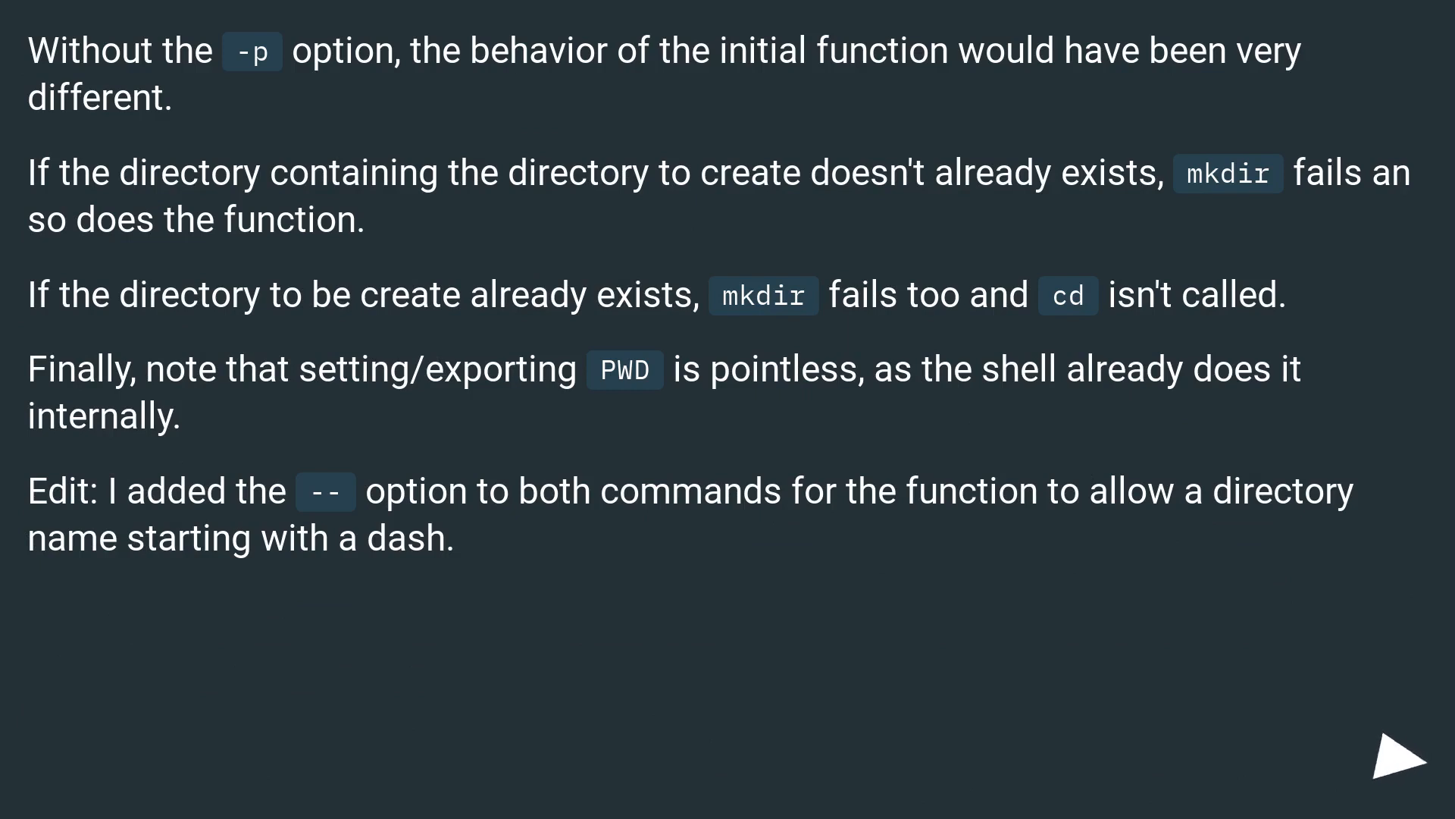
click(1396, 767)
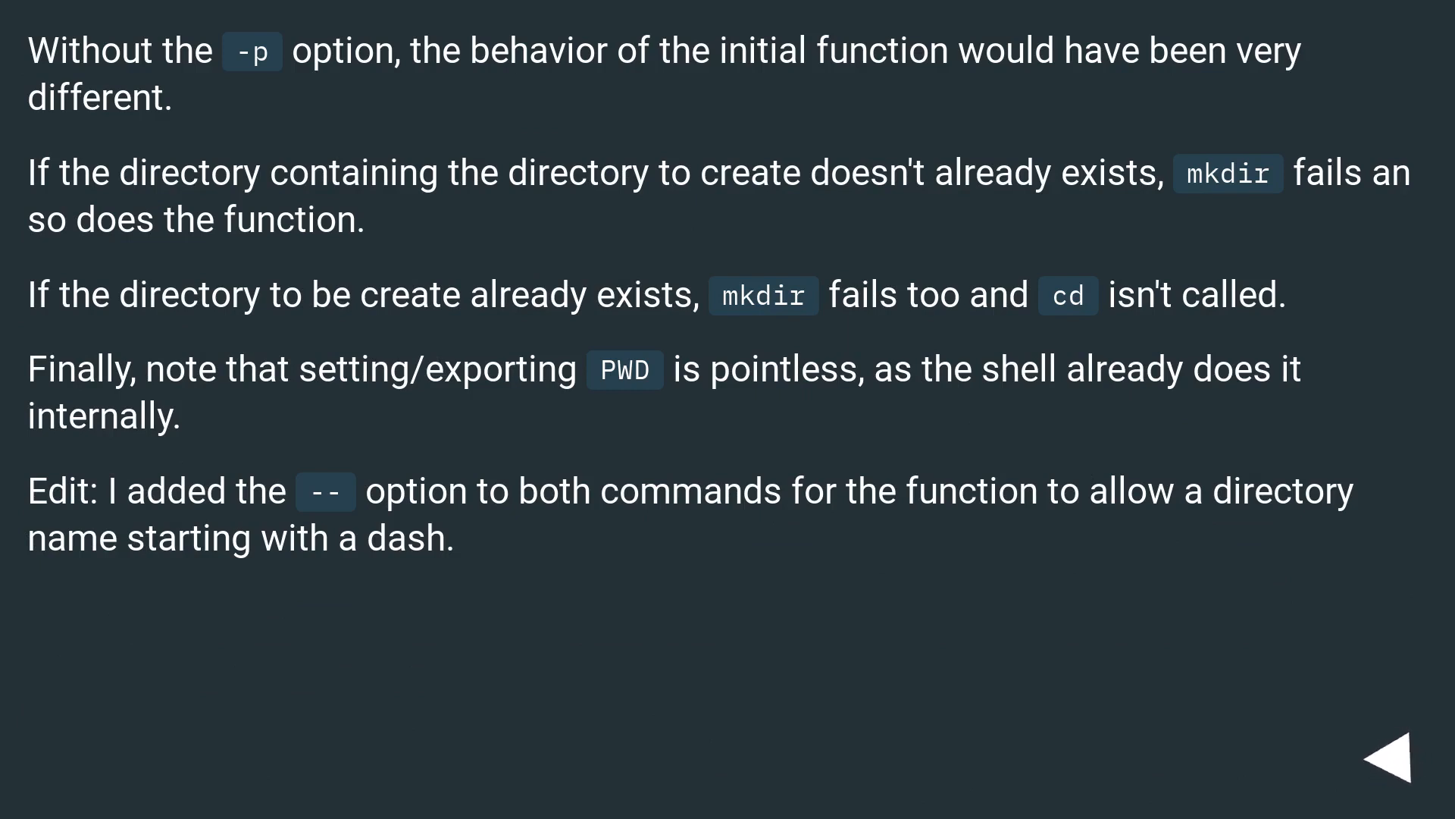
click(1394, 764)
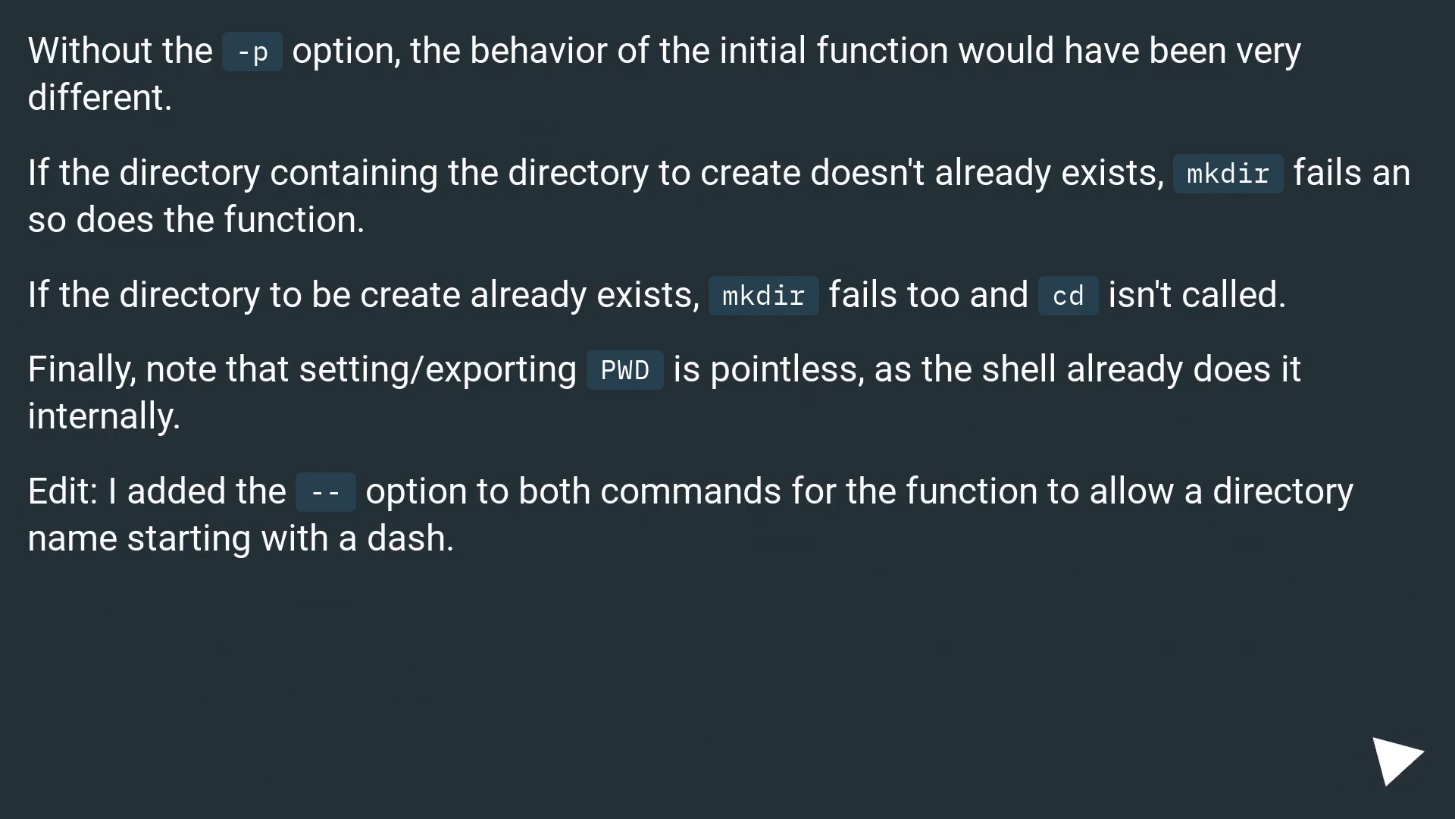
click(1404, 752)
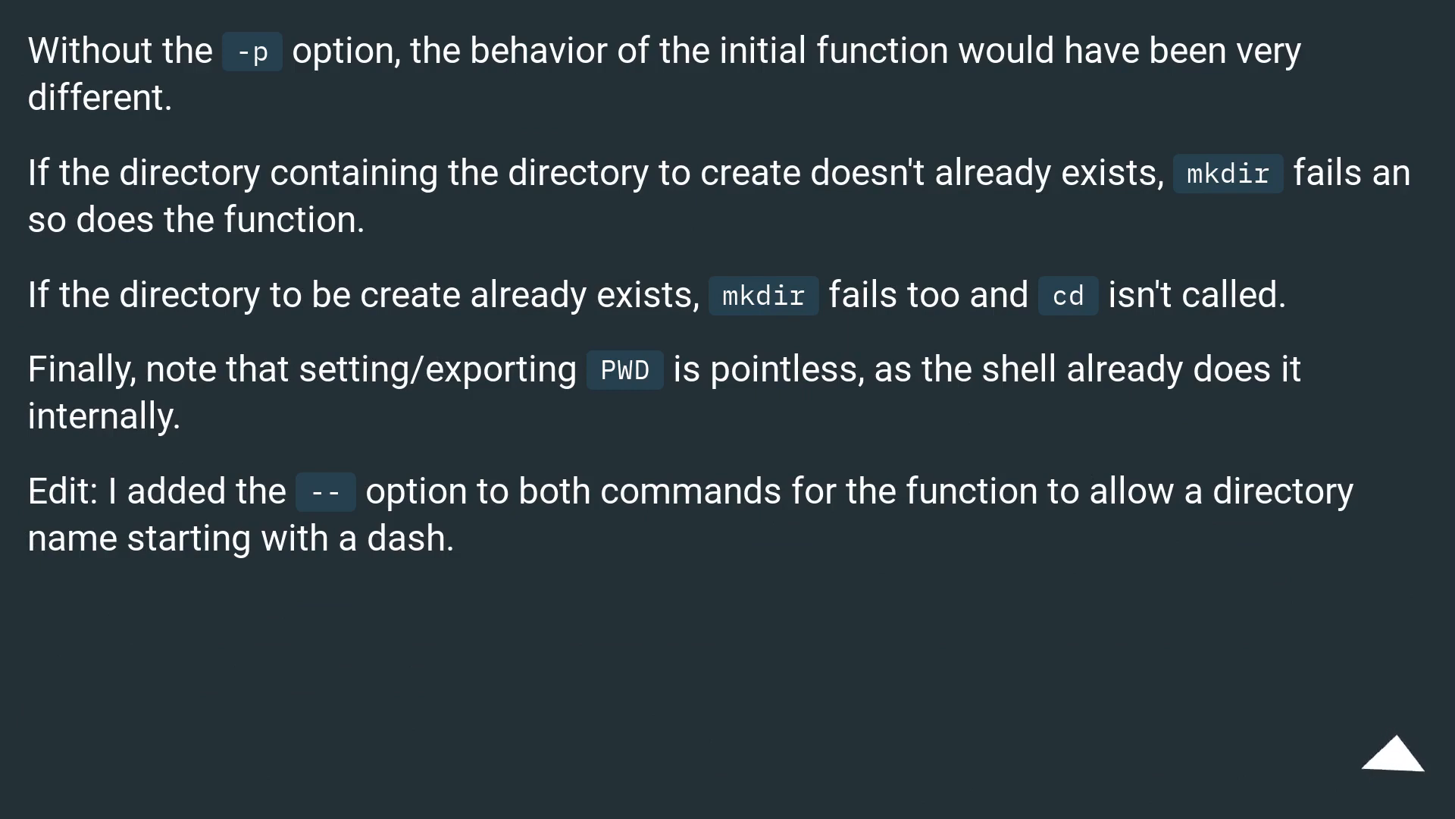
click(1382, 764)
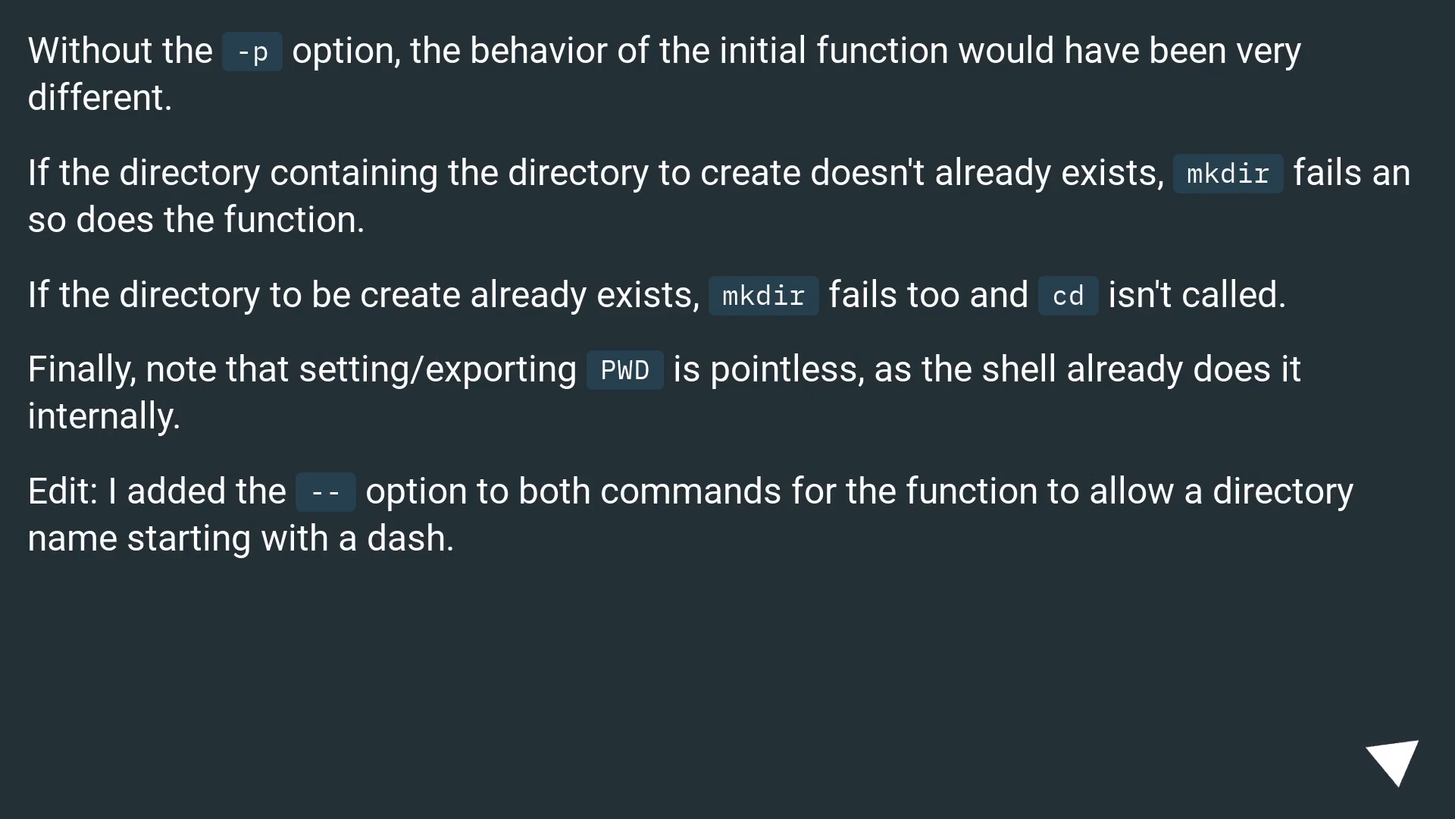
click(1395, 760)
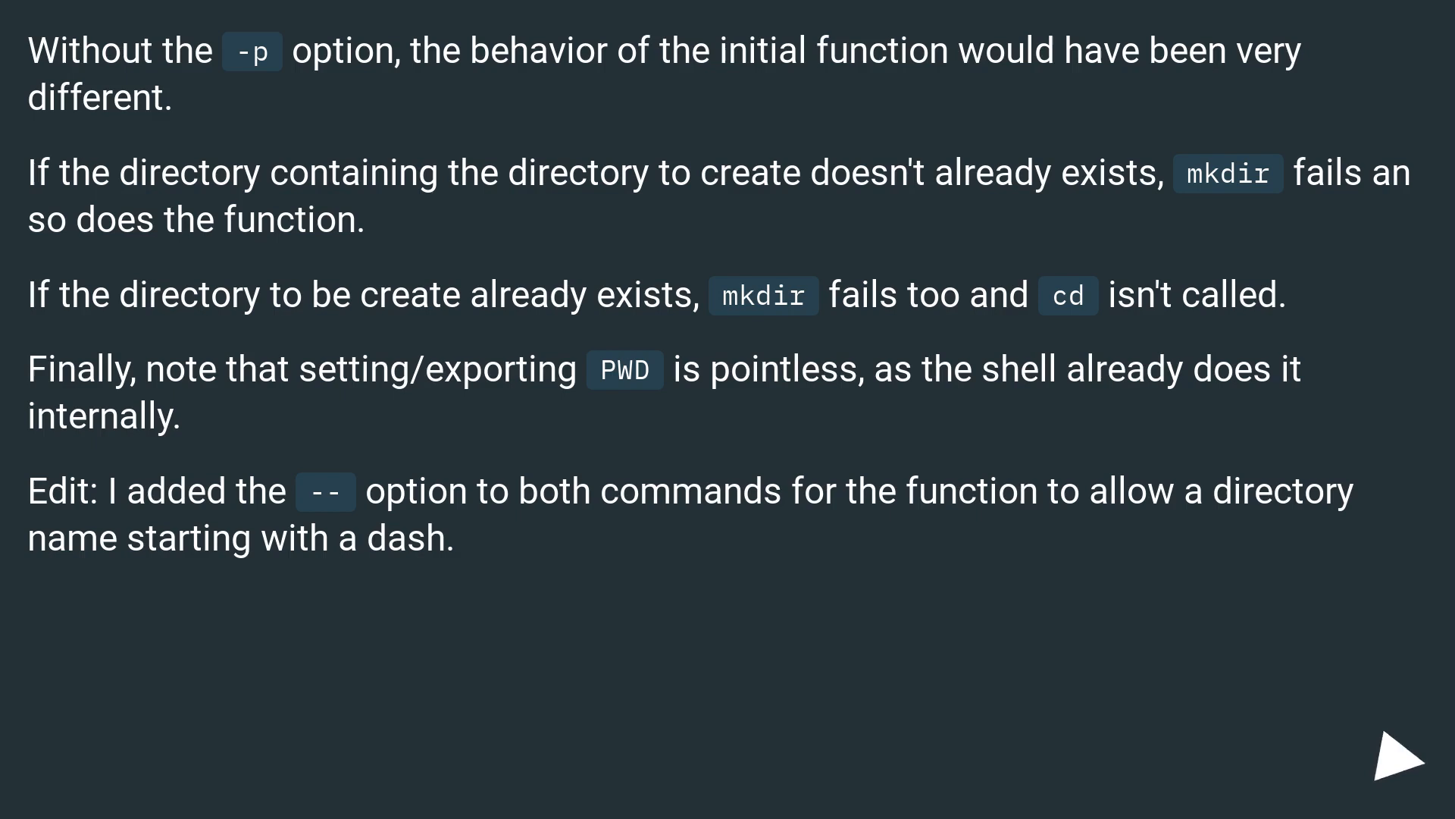
click(1396, 764)
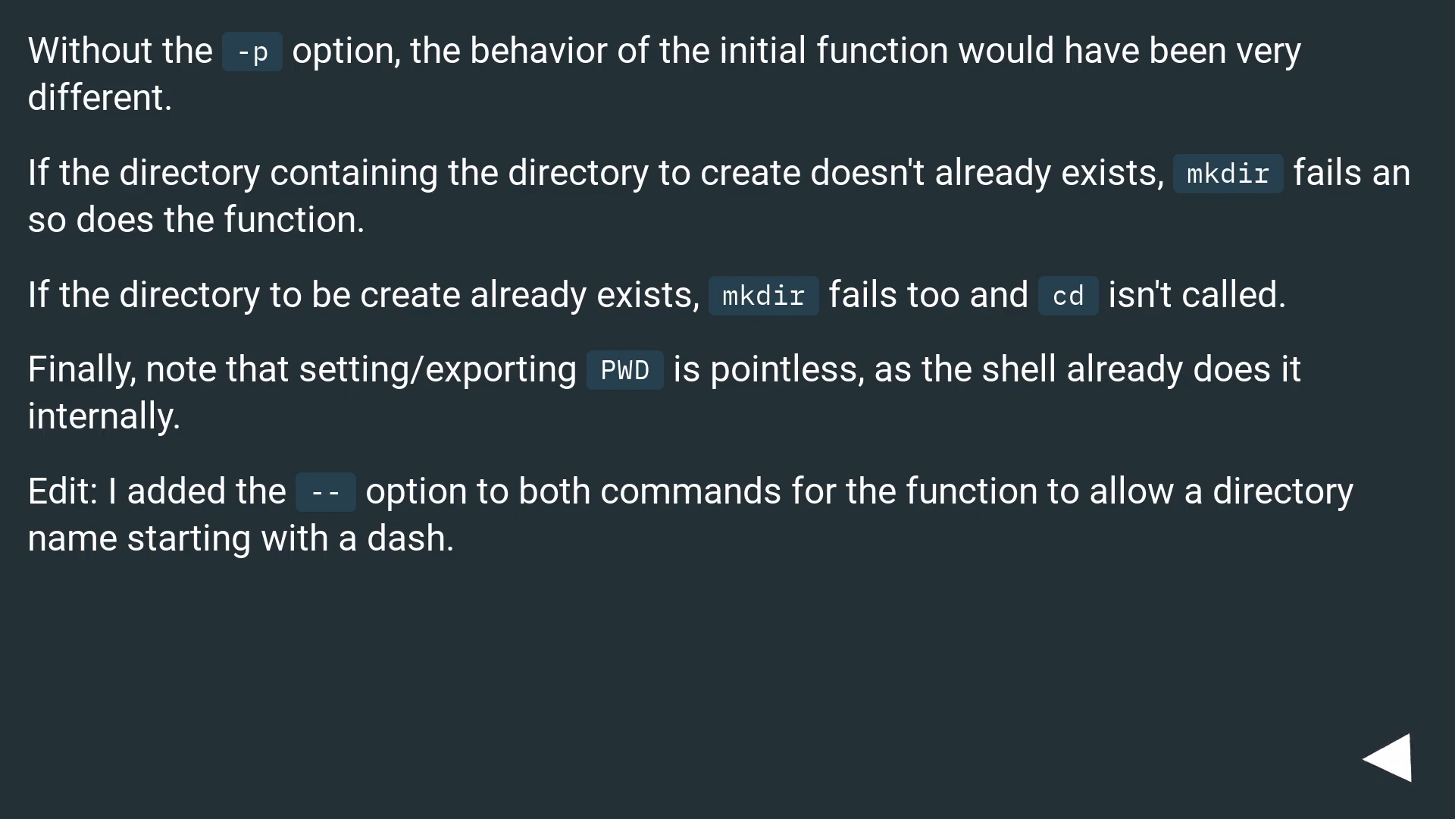
click(1396, 761)
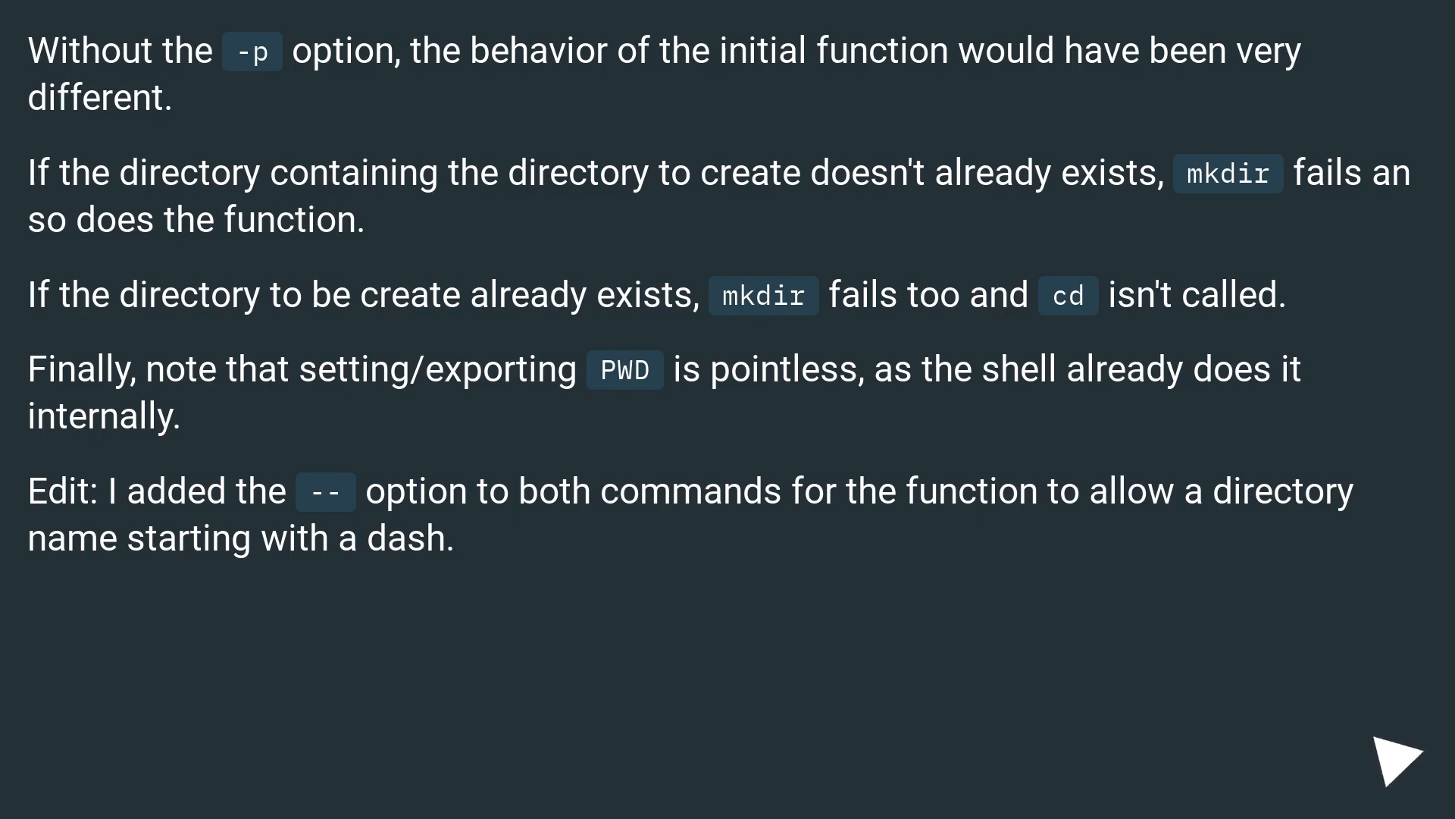
click(1400, 753)
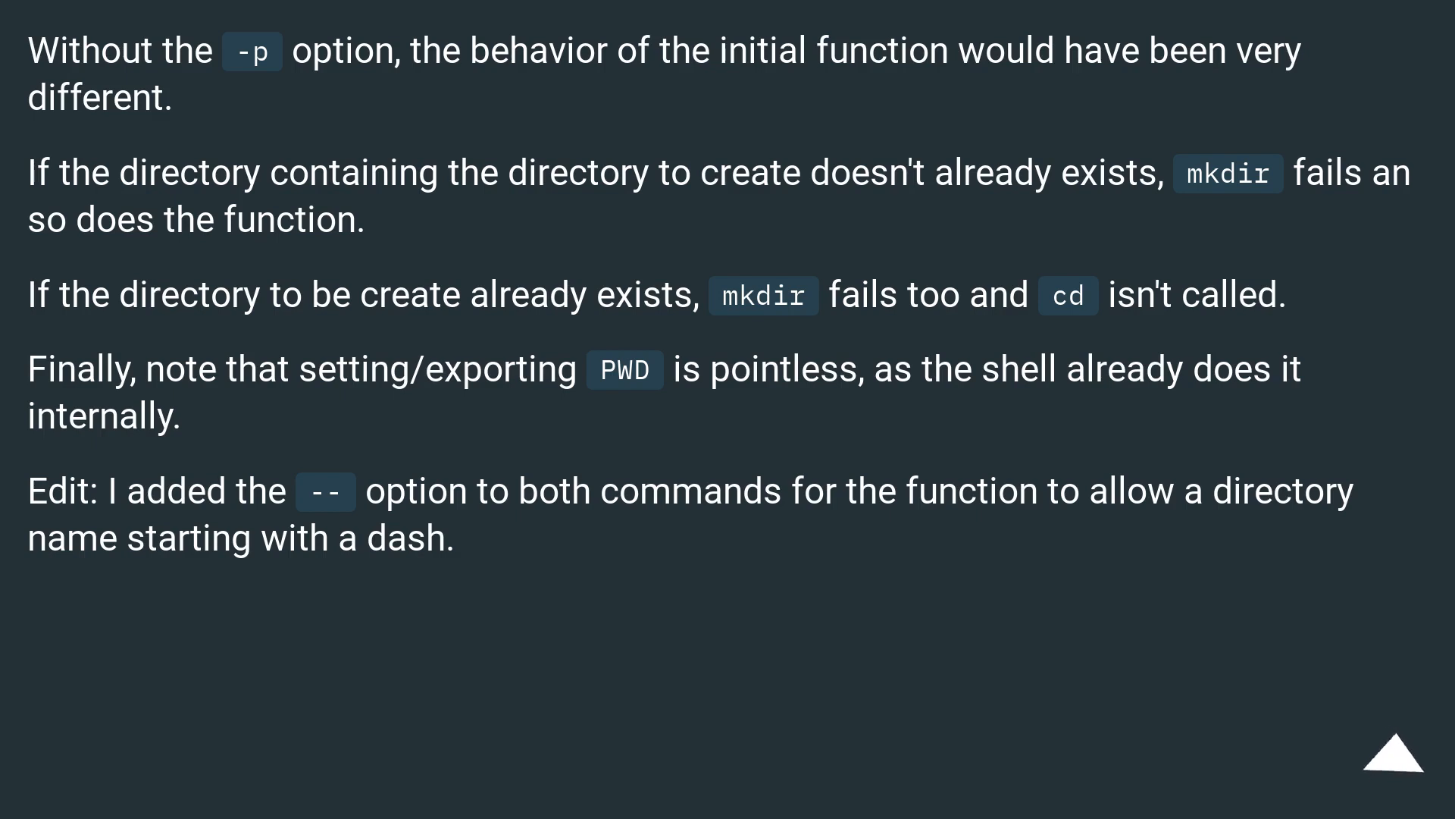
click(1397, 766)
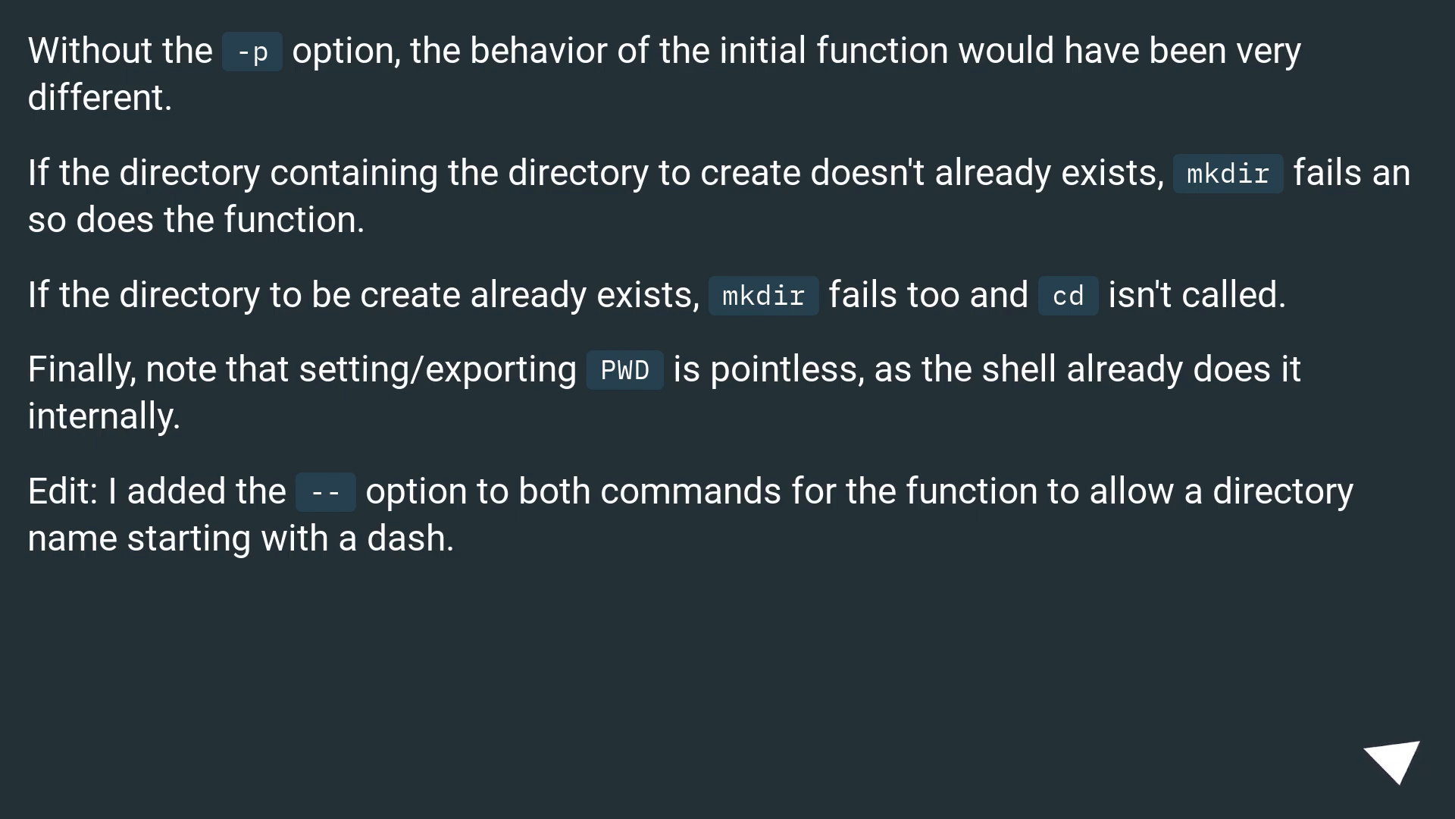
click(1401, 759)
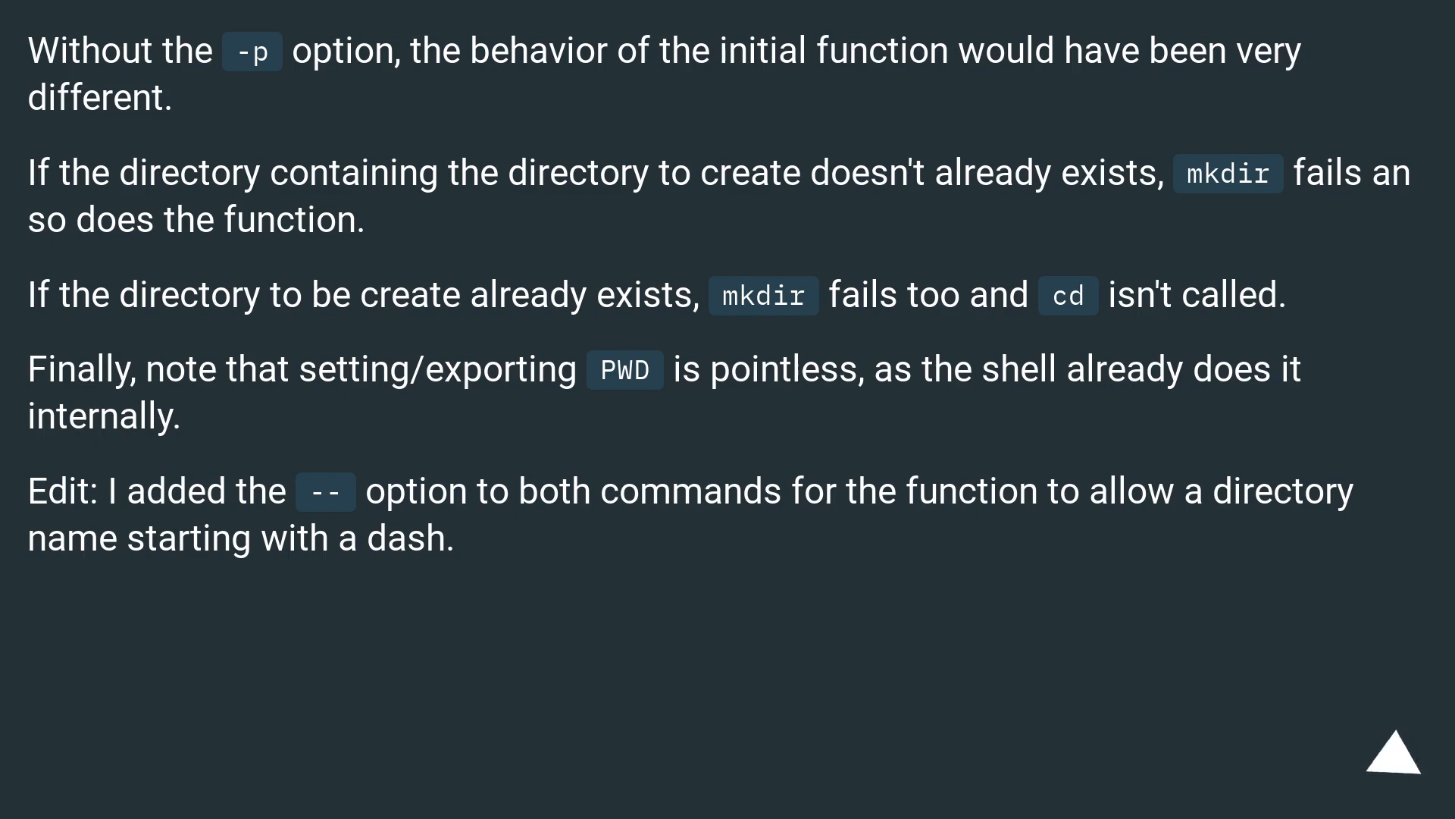
click(1384, 753)
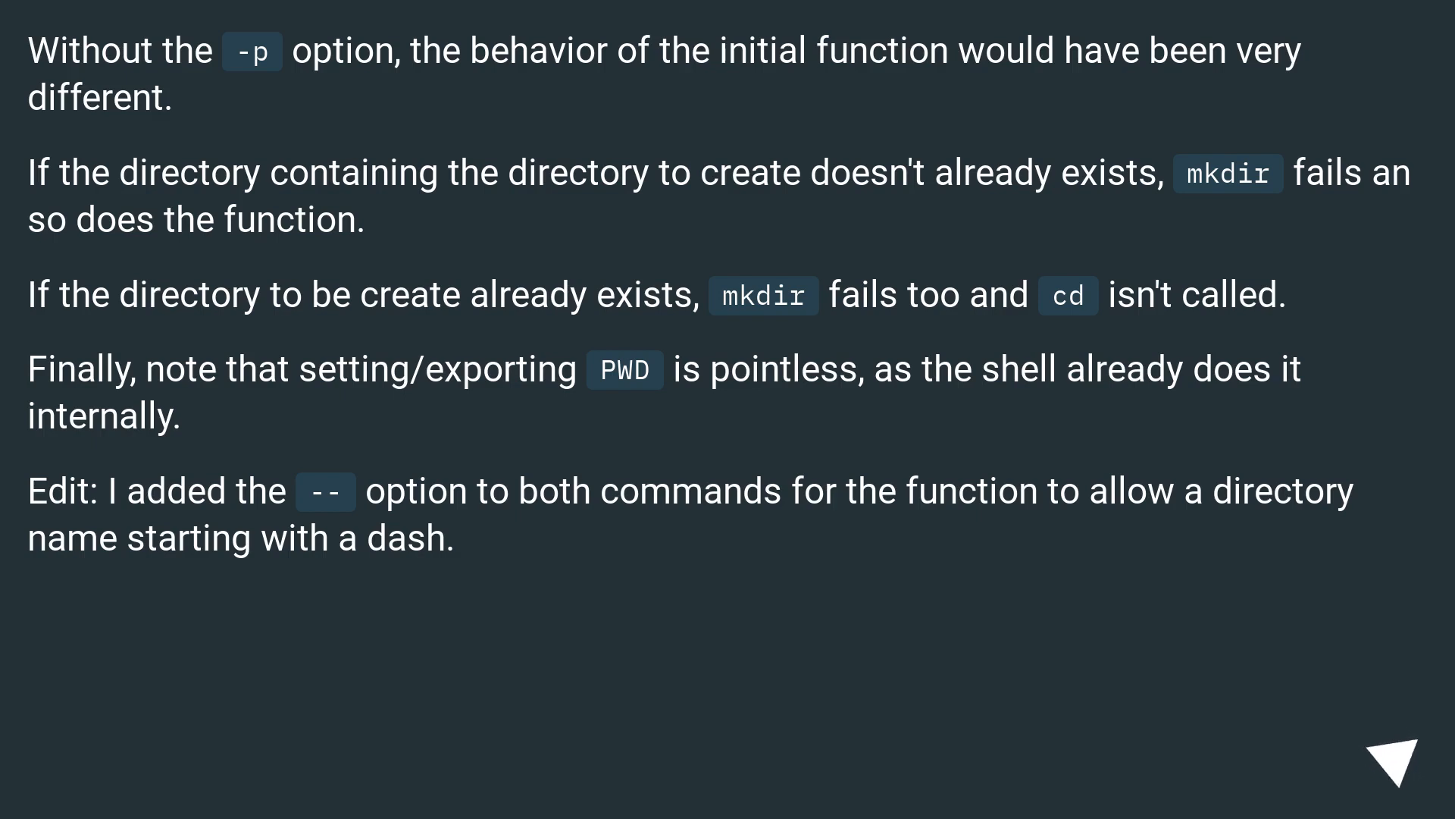